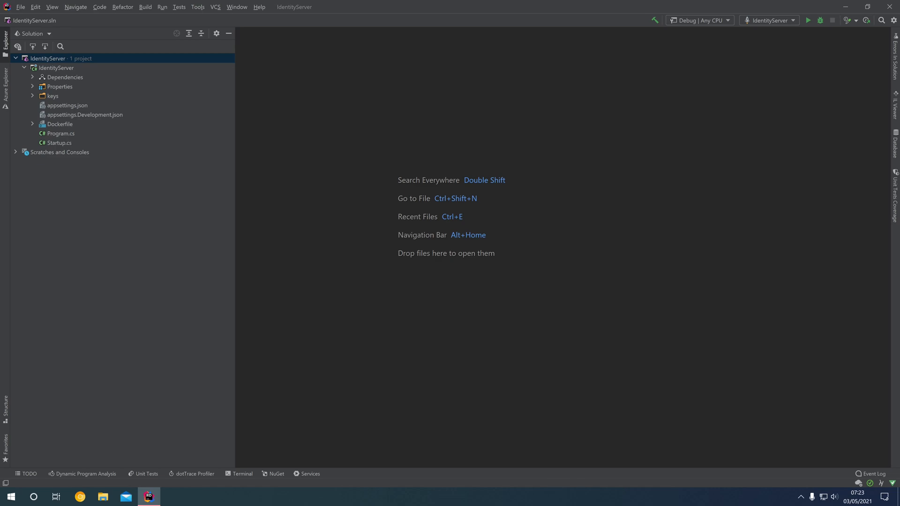
{"action": "mouse_move", "coordinate": [246, 327]}
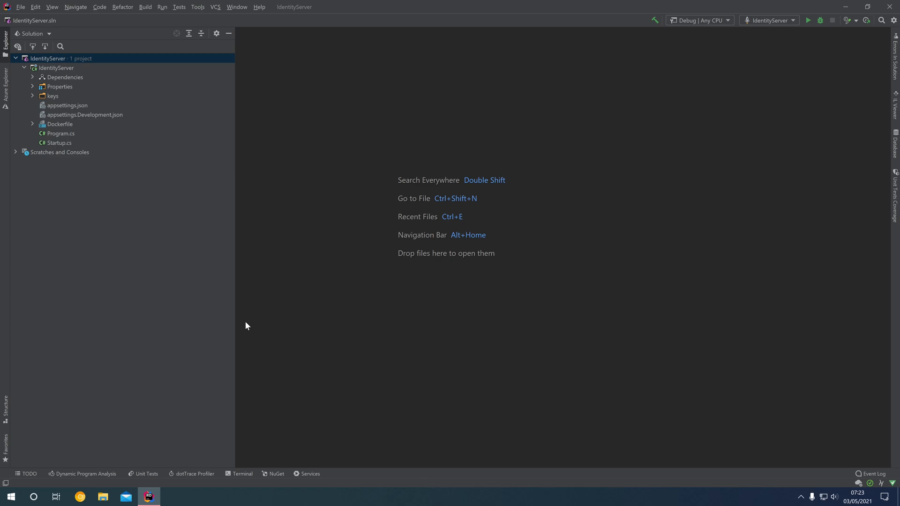
- Start a new ASP.NET Core Web API project named Api from the IdentityServer solution
{"action": "left_click", "coordinate": [48, 58]}
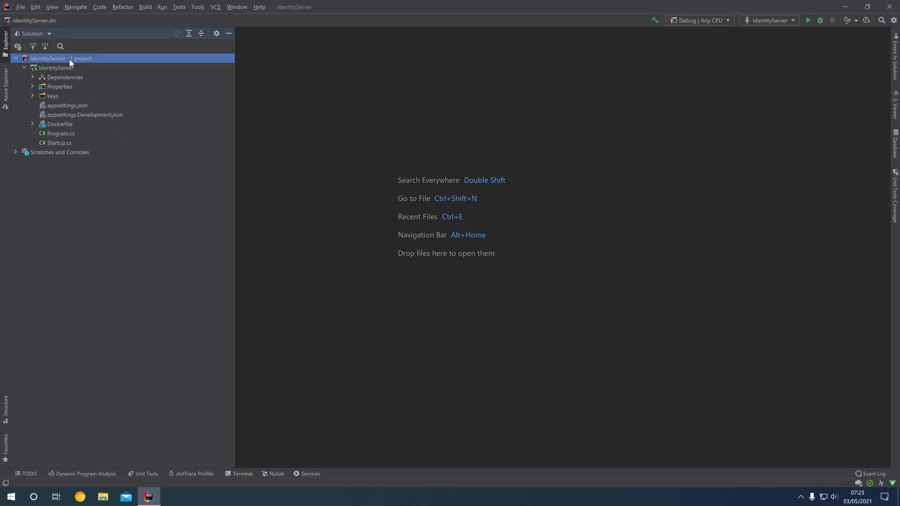
{"action": "right_click", "coordinate": [47, 58]}
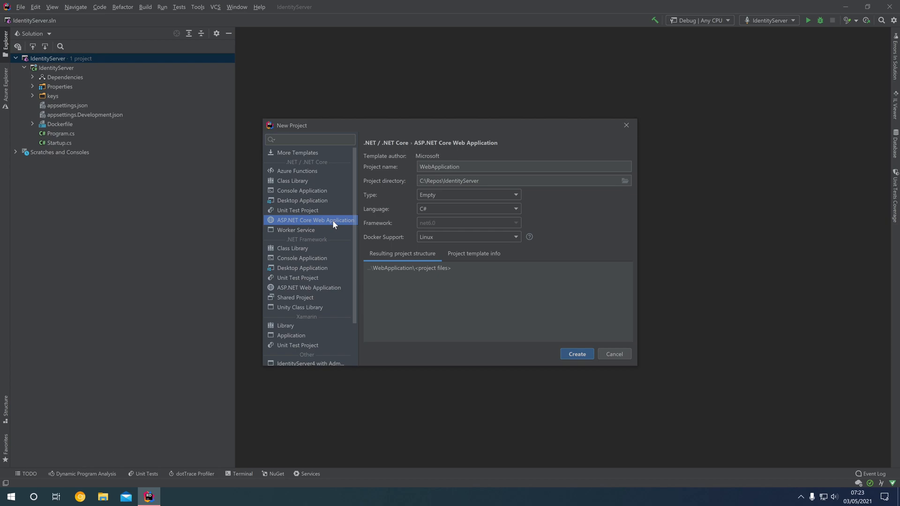
{"action": "mouse_move", "coordinate": [431, 199]}
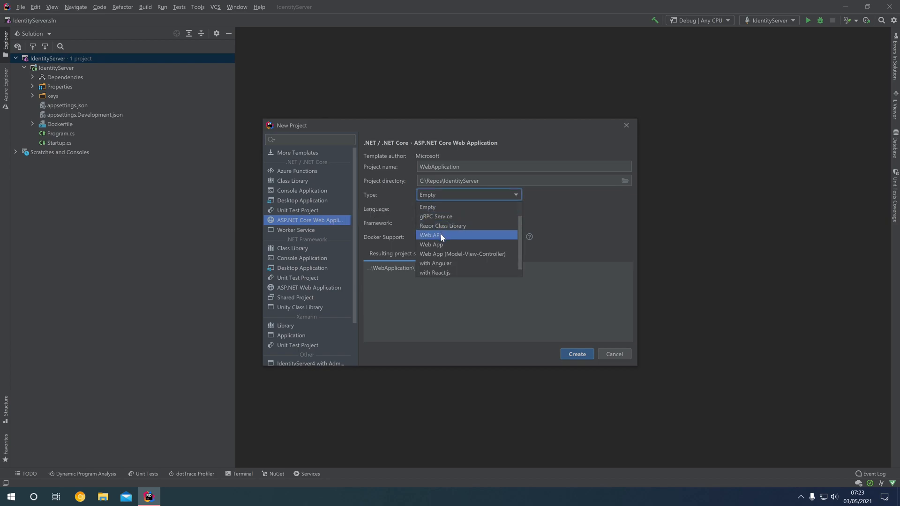
{"action": "left_click", "coordinate": [431, 234]}
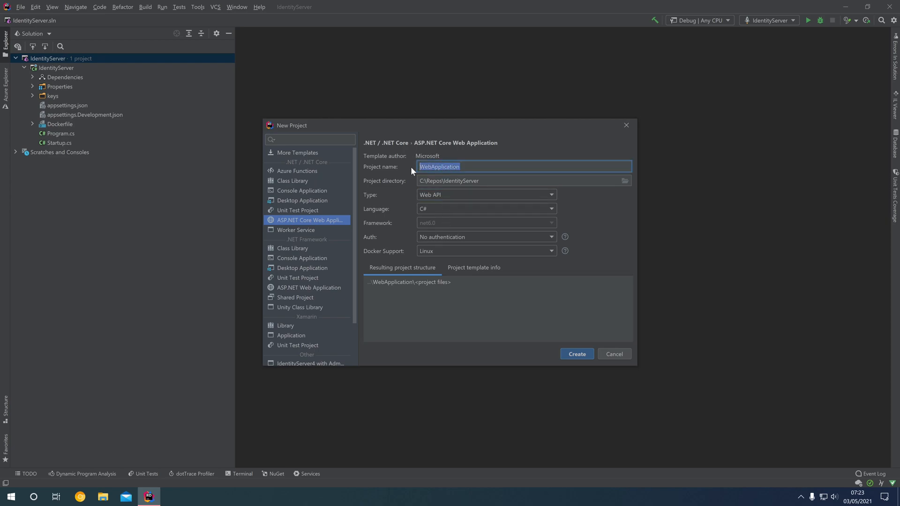
{"action": "type", "text": "Api"}
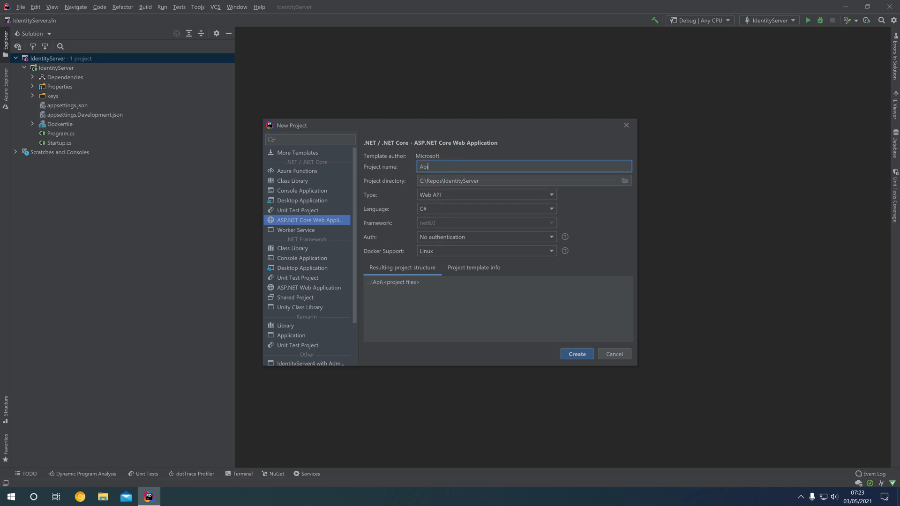
{"action": "mouse_move", "coordinate": [420, 205]}
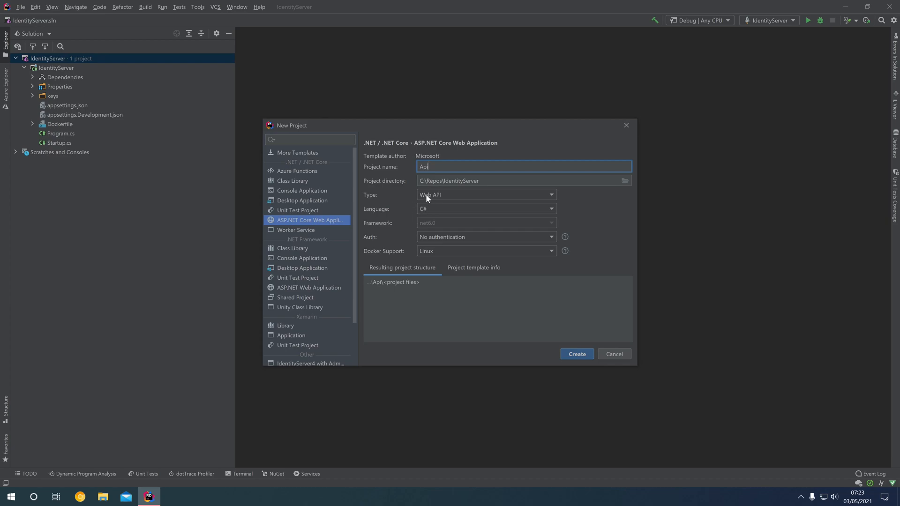
- Keep No authentication for the project and create it
{"action": "left_click", "coordinate": [485, 237]}
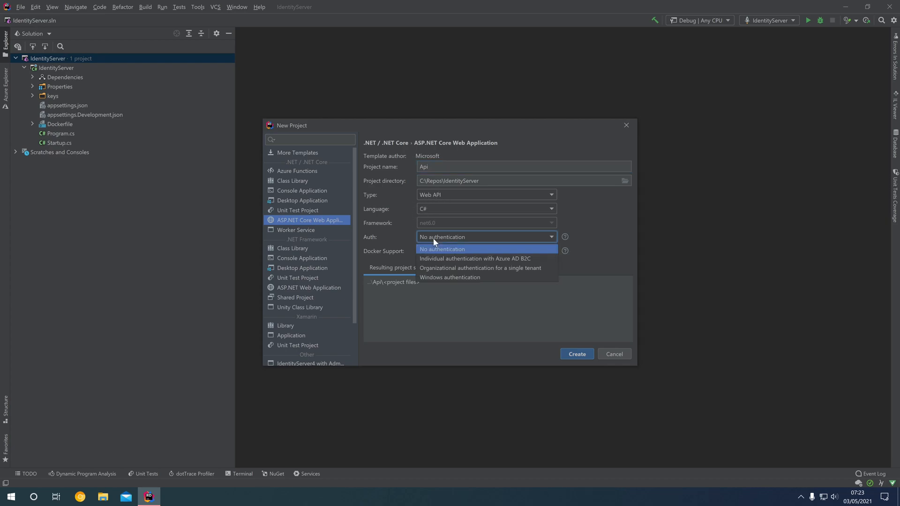
{"action": "left_click", "coordinate": [442, 250]}
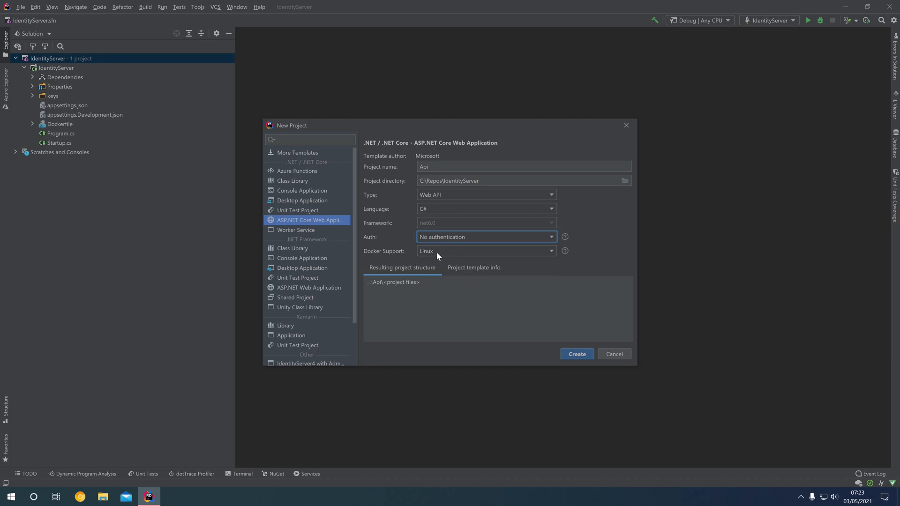
{"action": "mouse_move", "coordinate": [522, 315]}
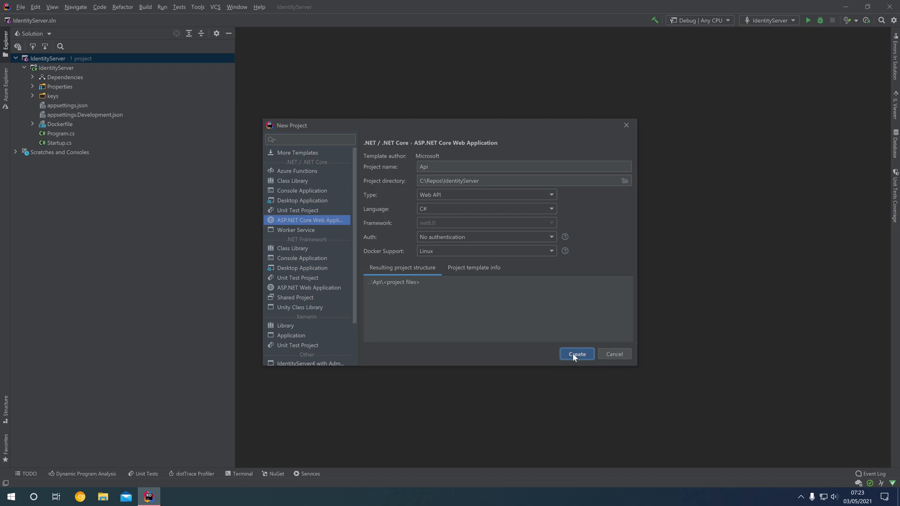
{"action": "left_click", "coordinate": [576, 354]}
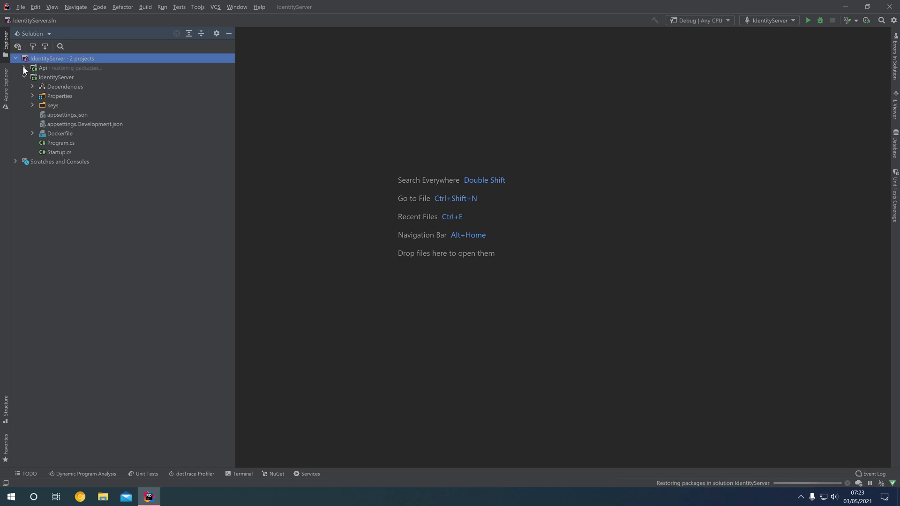
- Expand the Api project's Properties and Controllers folders and briefly view WeatherForecast.cs
{"action": "left_click", "coordinate": [33, 67]}
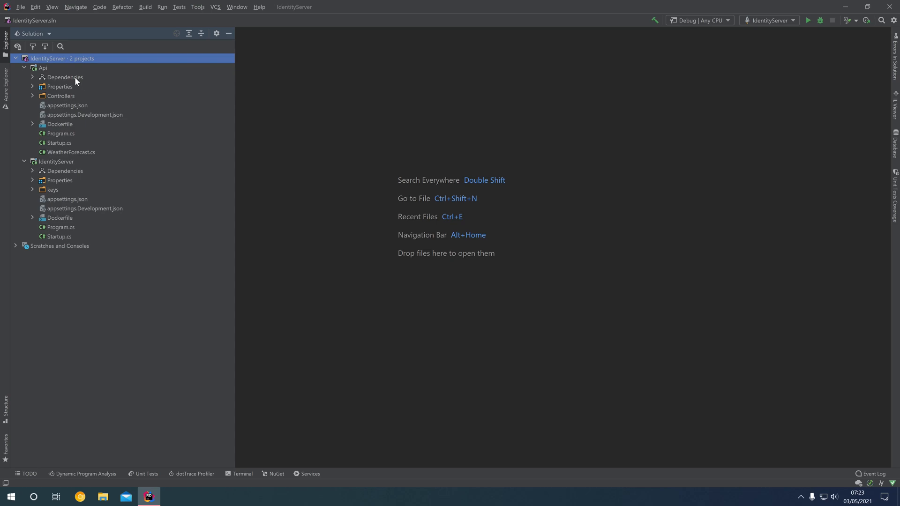
{"action": "mouse_move", "coordinate": [42, 74]}
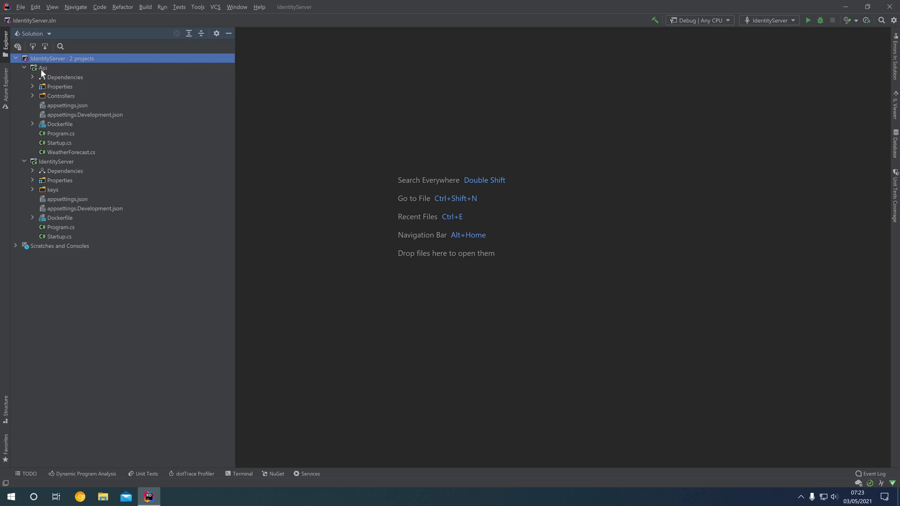
{"action": "left_click", "coordinate": [43, 68]}
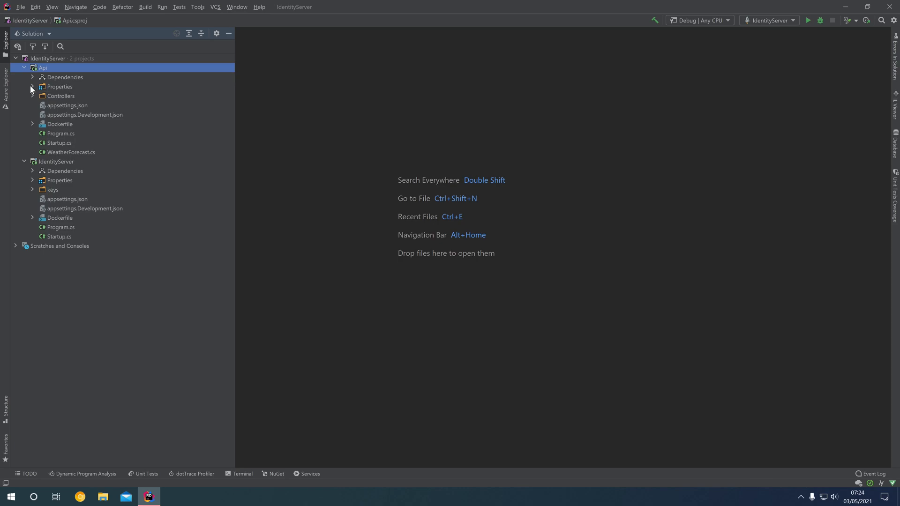
{"action": "left_click", "coordinate": [32, 86]}
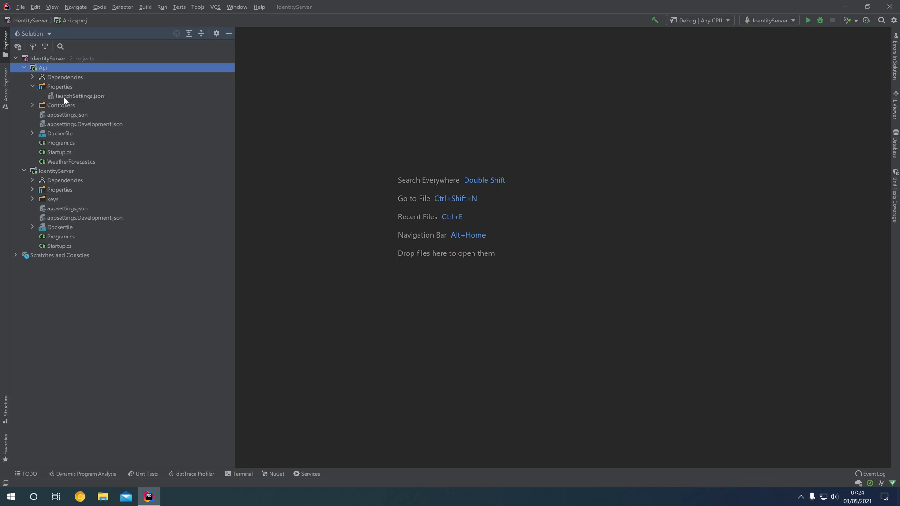
{"action": "left_click", "coordinate": [32, 105]}
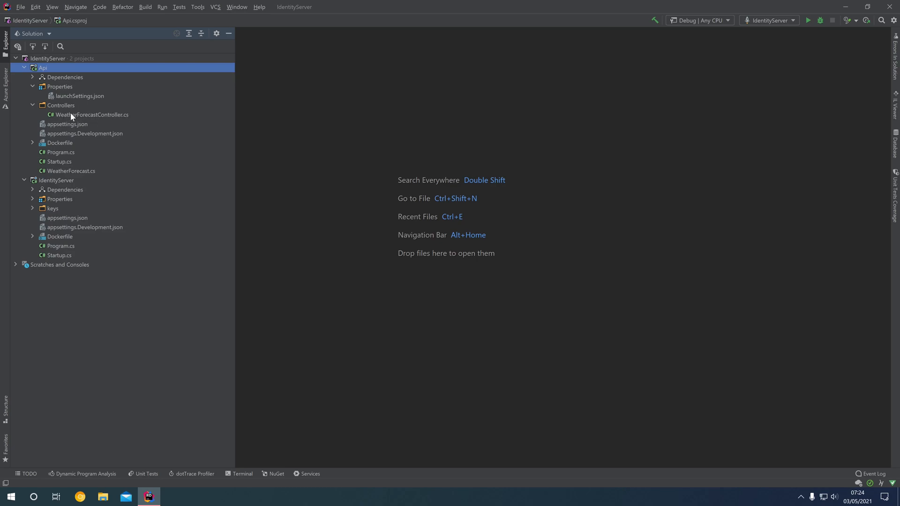
{"action": "mouse_move", "coordinate": [47, 124]}
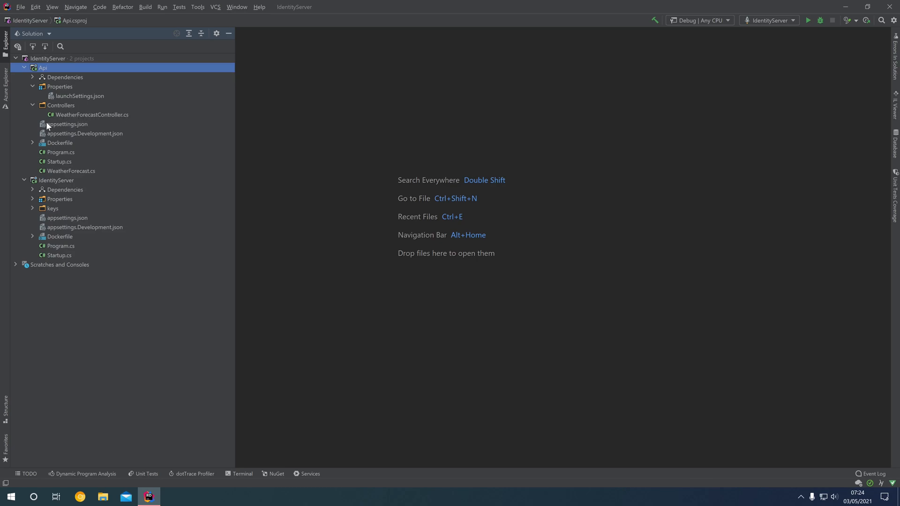
{"action": "mouse_move", "coordinate": [76, 127]}
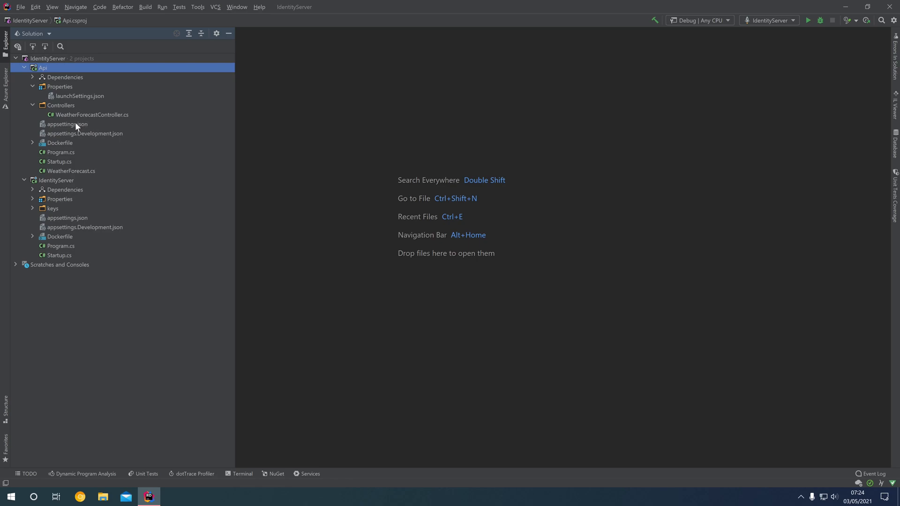
{"action": "mouse_move", "coordinate": [65, 136]}
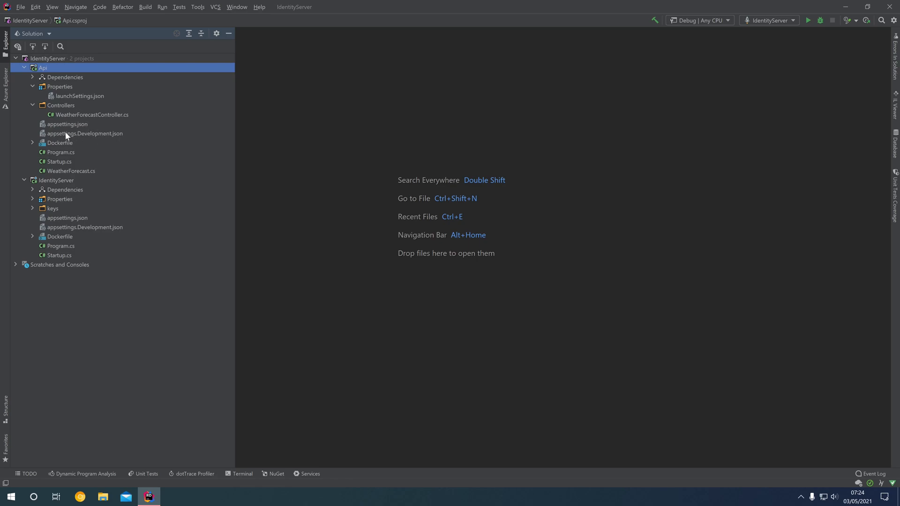
{"action": "mouse_move", "coordinate": [85, 137]}
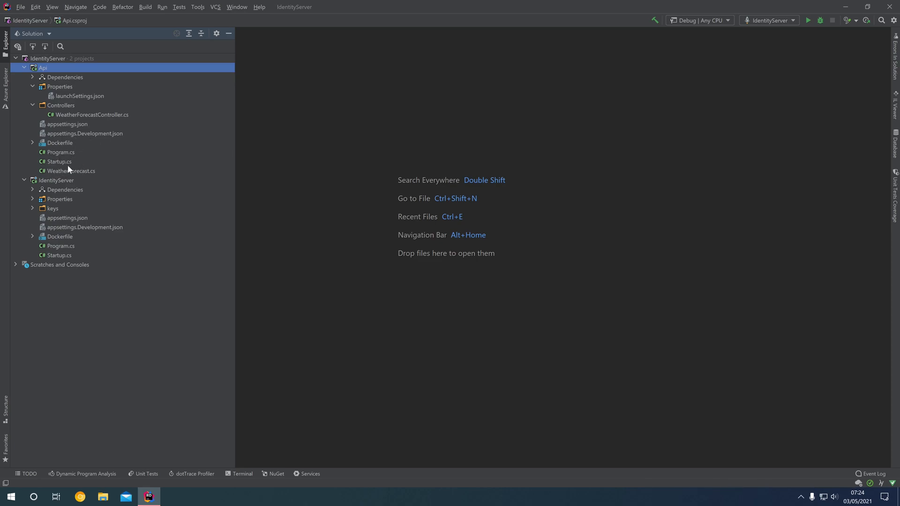
{"action": "double_click", "coordinate": [71, 170]}
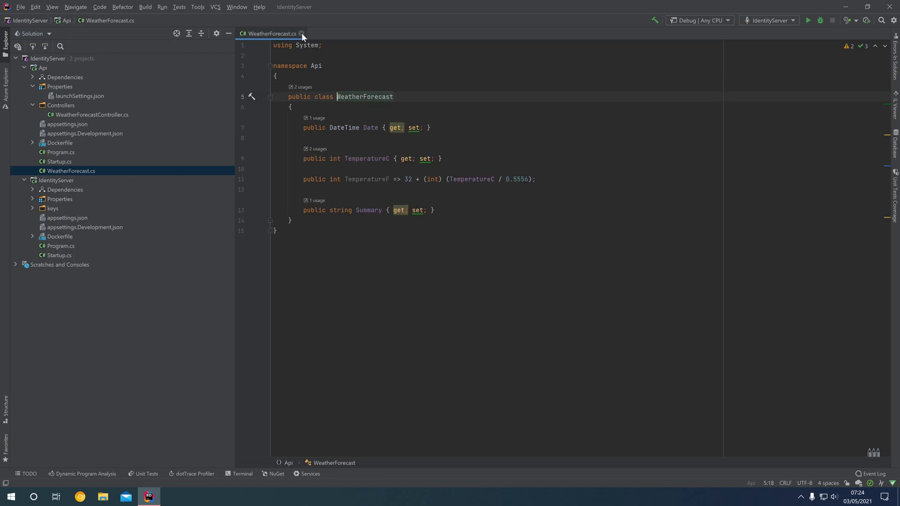
{"action": "left_click", "coordinate": [302, 33]}
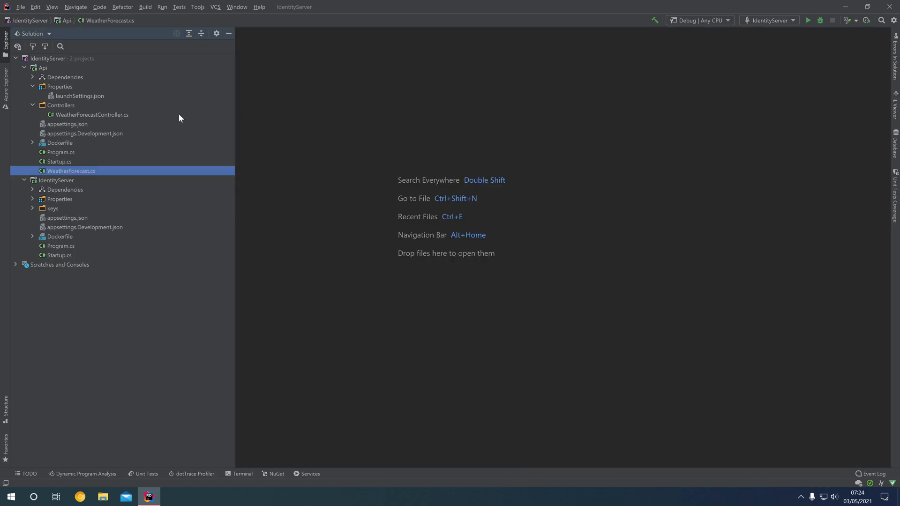
- Change launchSettings.json applicationUrl ports to 5003 (https) and 5002 (http), then close it
{"action": "double_click", "coordinate": [79, 96]}
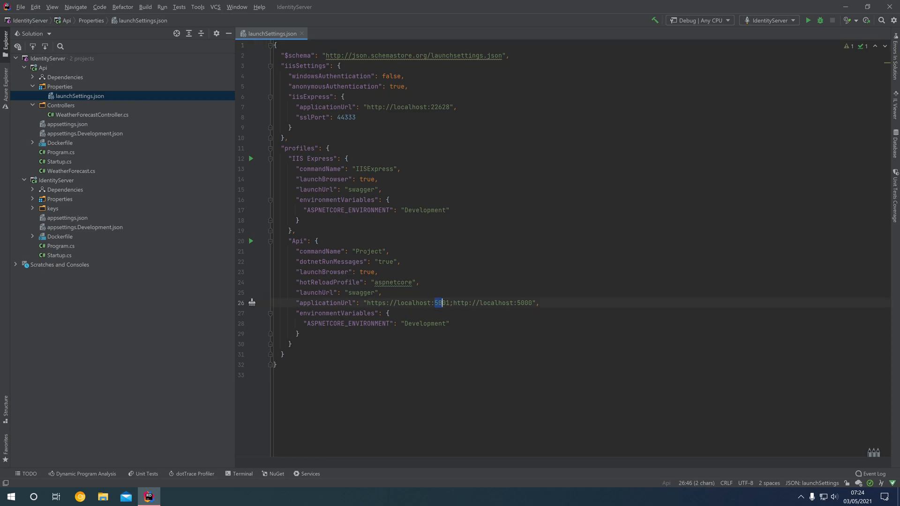
{"action": "double_click", "coordinate": [523, 302]}
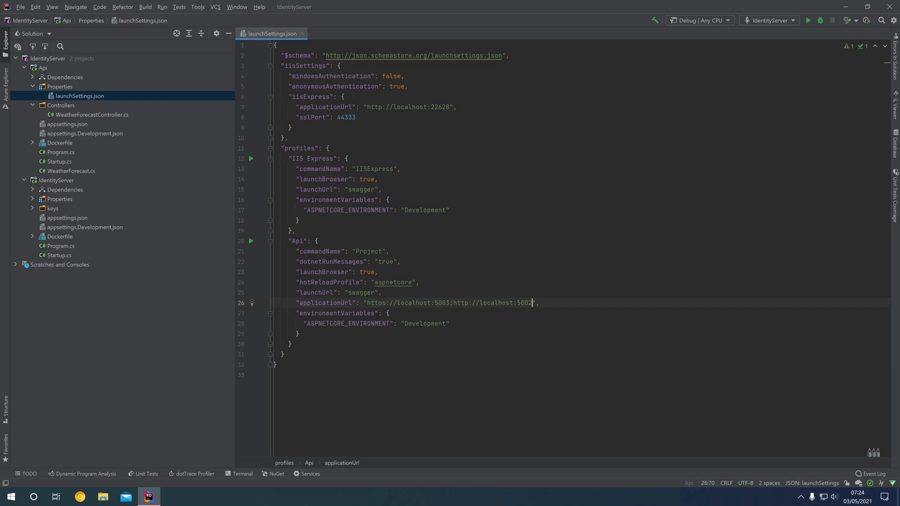
{"action": "mouse_move", "coordinate": [303, 39]}
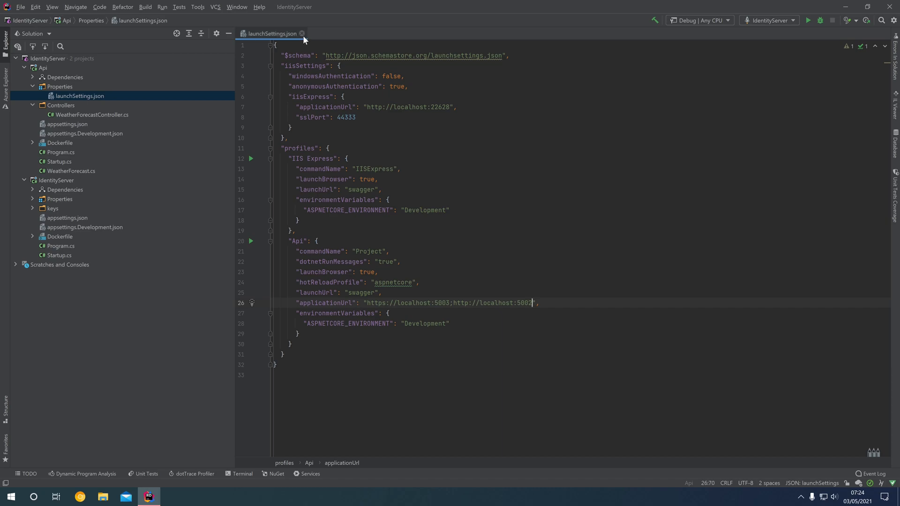
{"action": "left_click", "coordinate": [301, 33]}
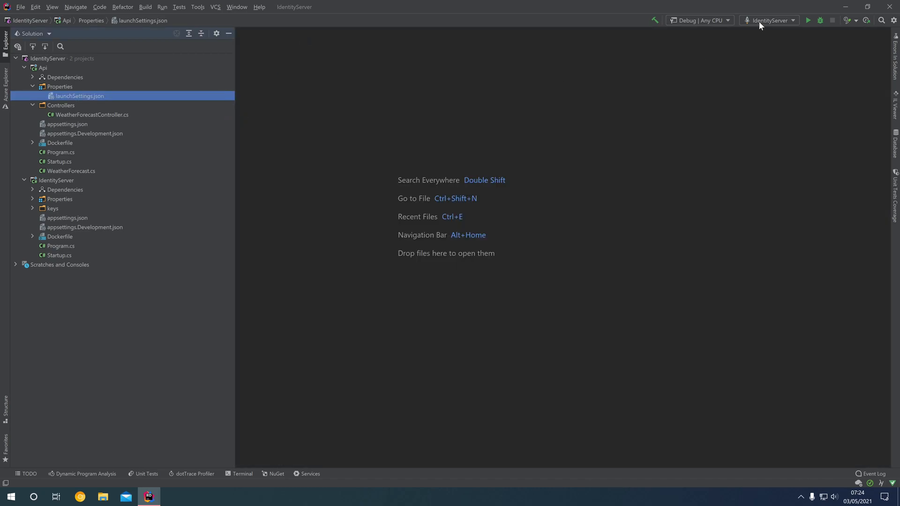
- Select the Api run configuration and run it to build and launch the project
{"action": "left_click", "coordinate": [772, 20]}
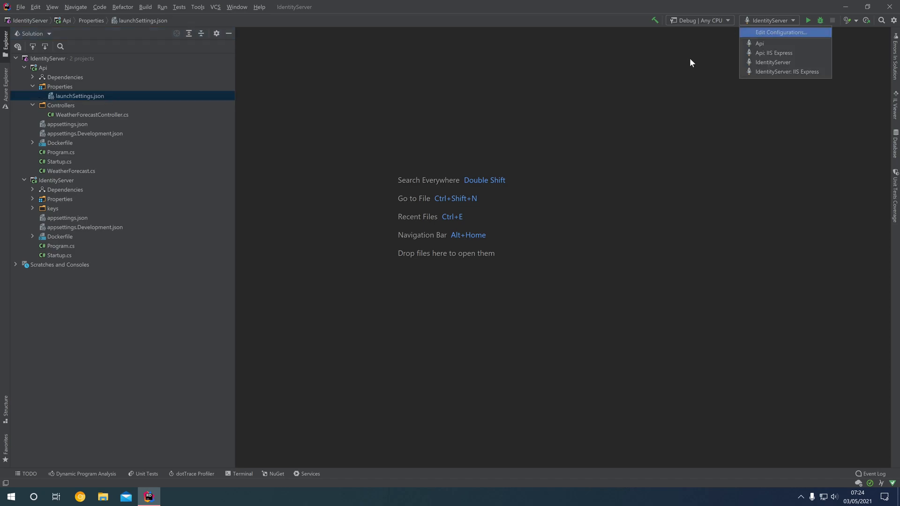
{"action": "mouse_move", "coordinate": [779, 53]}
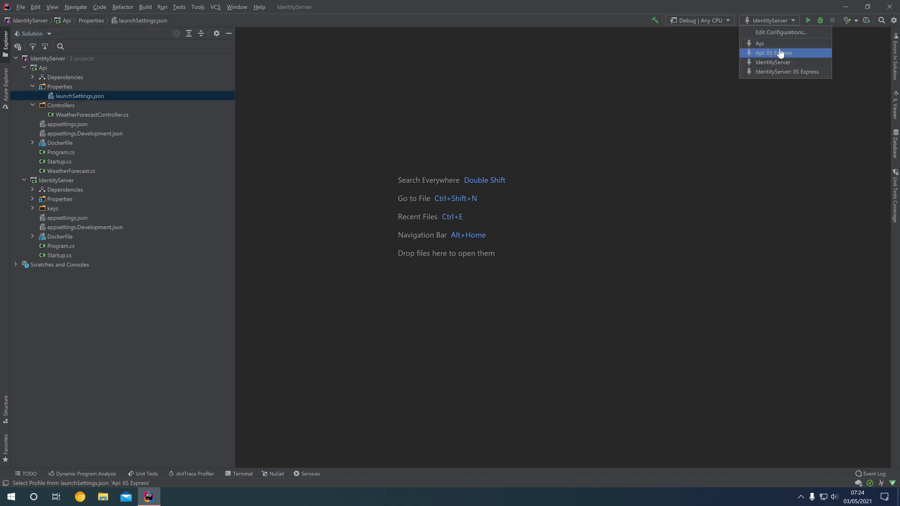
{"action": "mouse_move", "coordinate": [762, 52]}
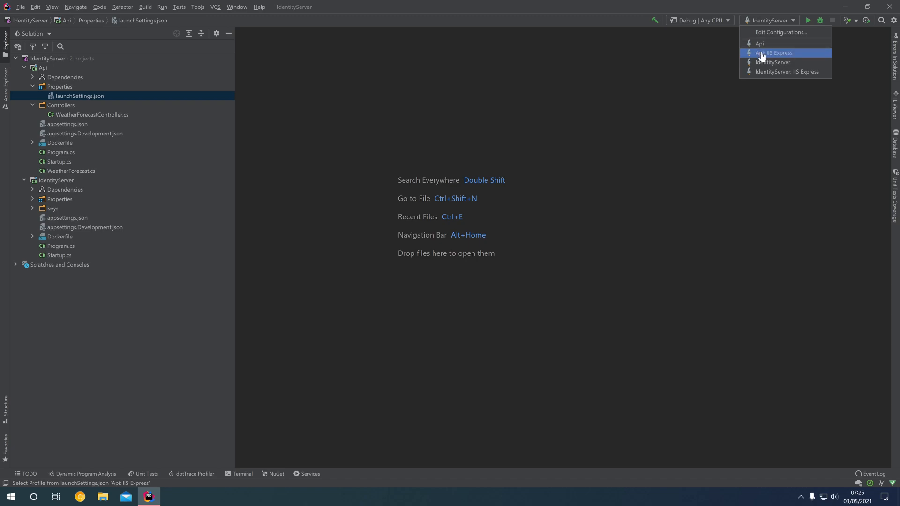
{"action": "mouse_move", "coordinate": [759, 43]}
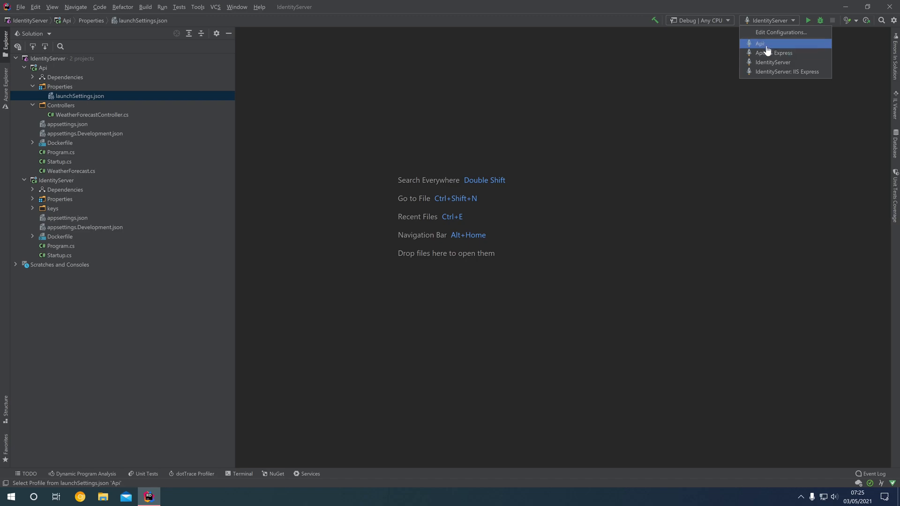
{"action": "left_click", "coordinate": [761, 43]}
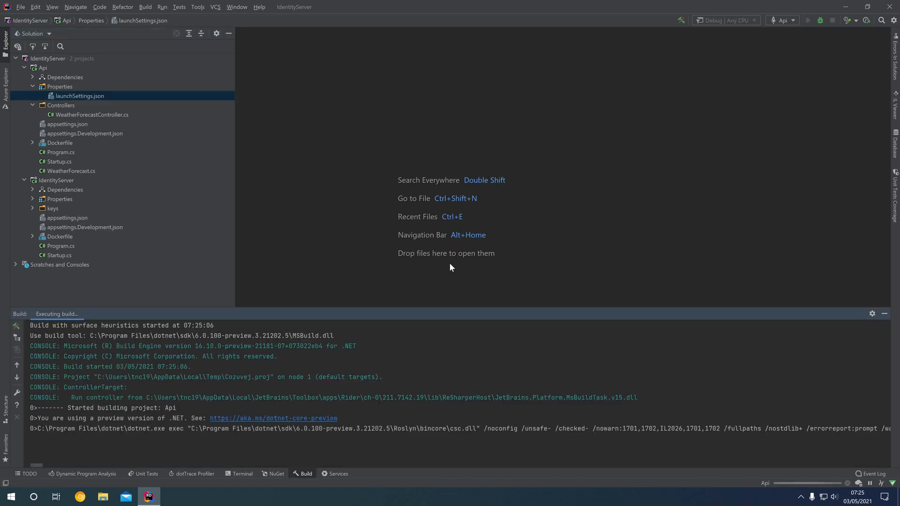
{"action": "left_click", "coordinate": [809, 20]}
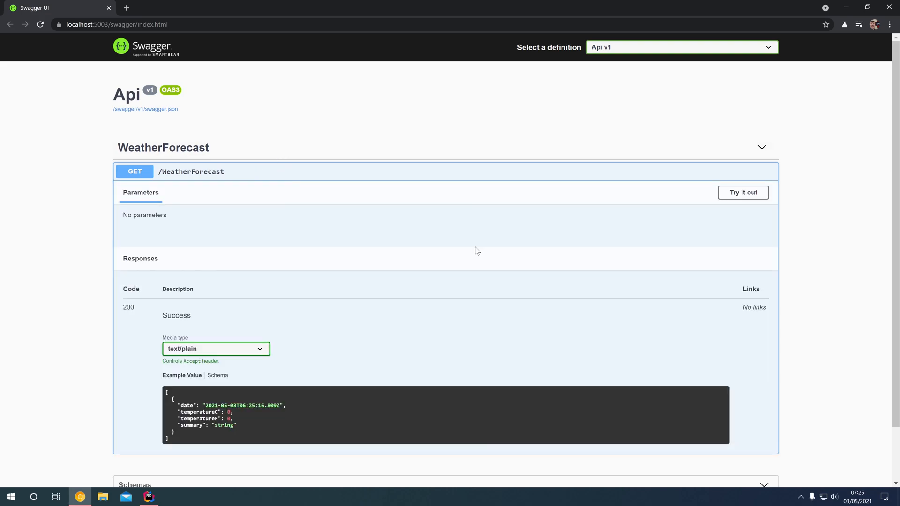
- Try out GET /WeatherForecast in Swagger UI, review the 200 response, and return to Rider
{"action": "left_click", "coordinate": [742, 192]}
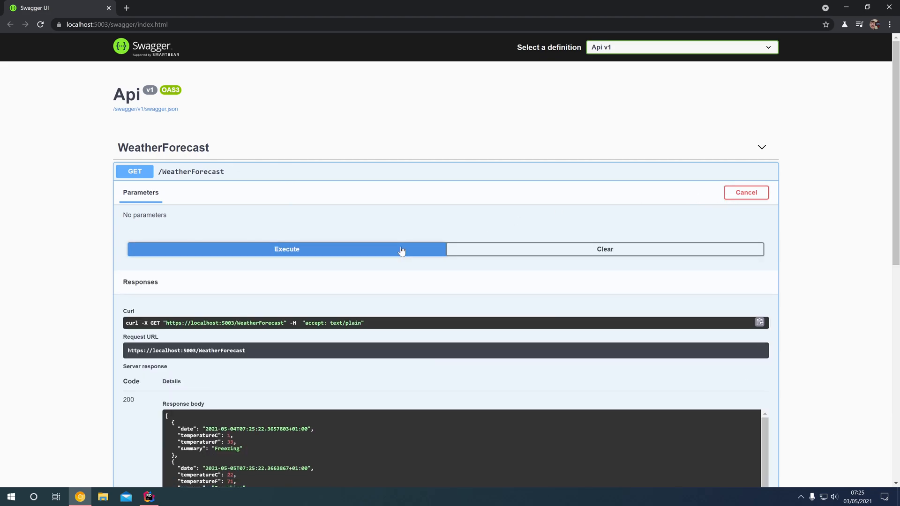
{"action": "scroll", "scroll_direction": "down", "scroll_amount": 3}
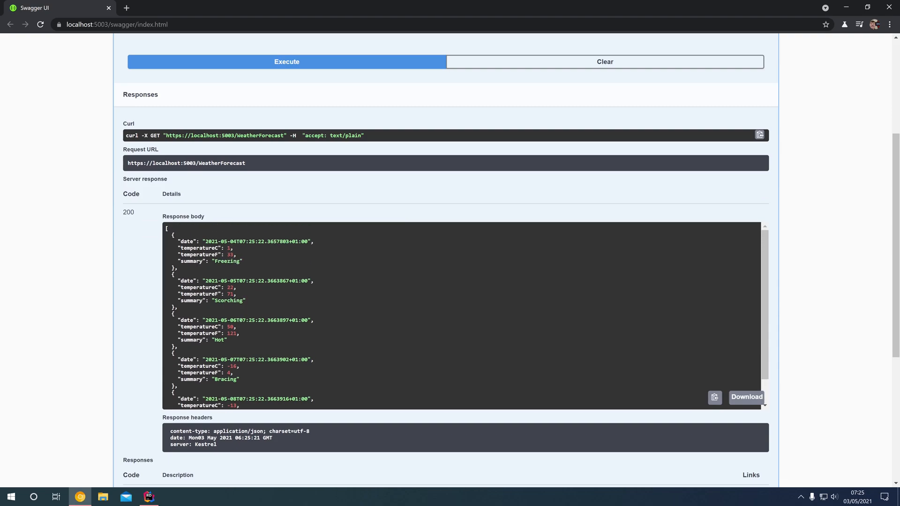
{"action": "scroll", "scroll_direction": "up", "scroll_amount": 3}
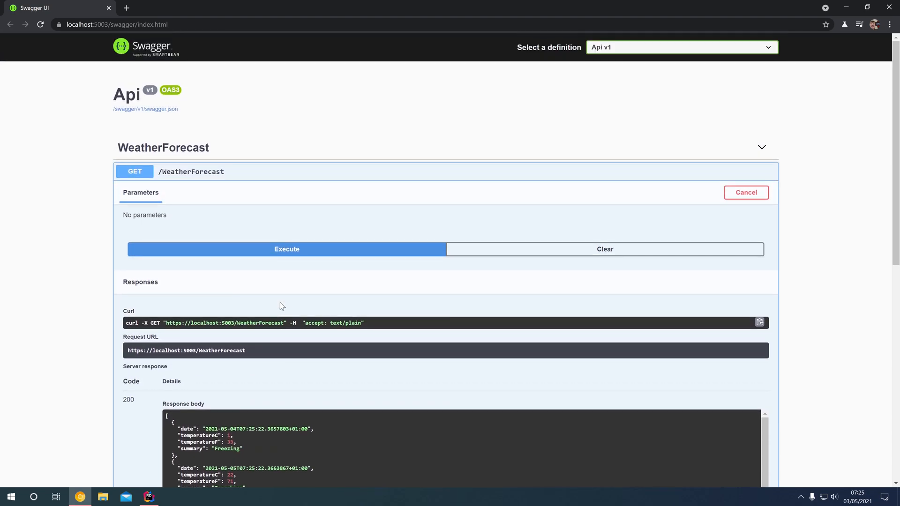
{"action": "mouse_move", "coordinate": [270, 211]}
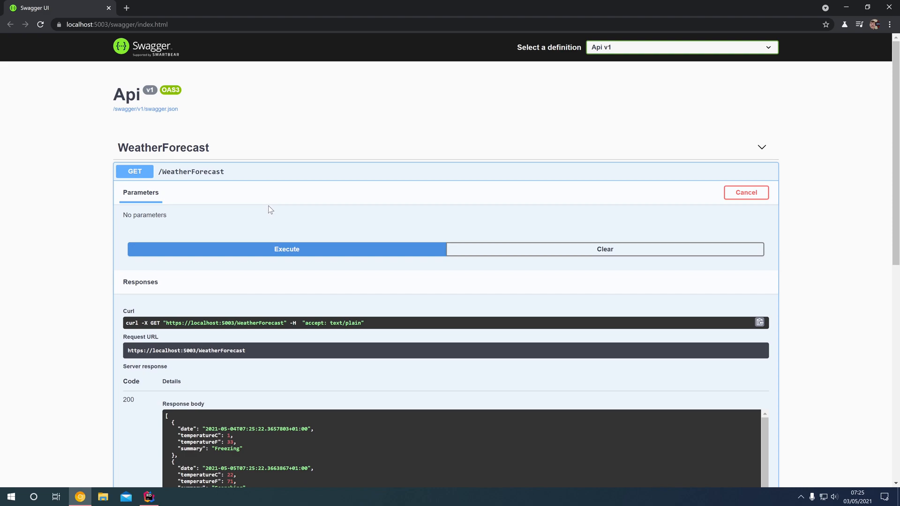
{"action": "mouse_move", "coordinate": [218, 175]}
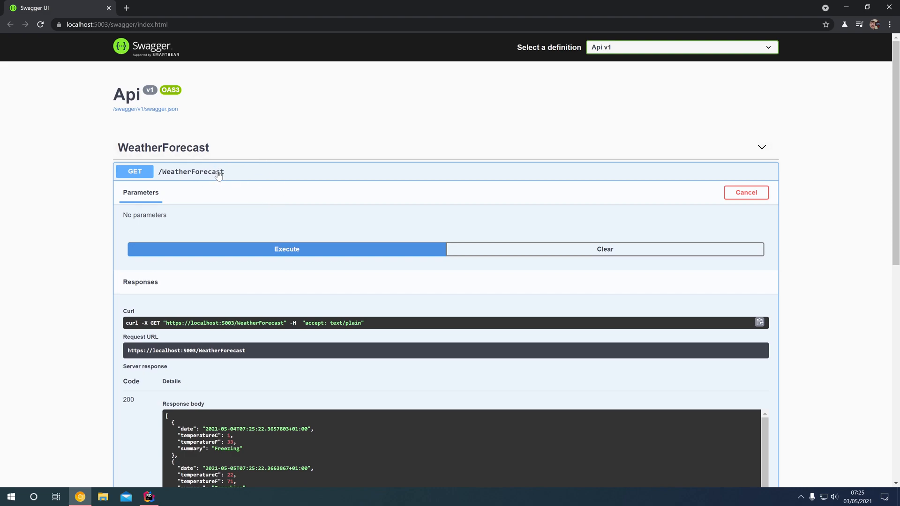
{"action": "mouse_move", "coordinate": [309, 206]}
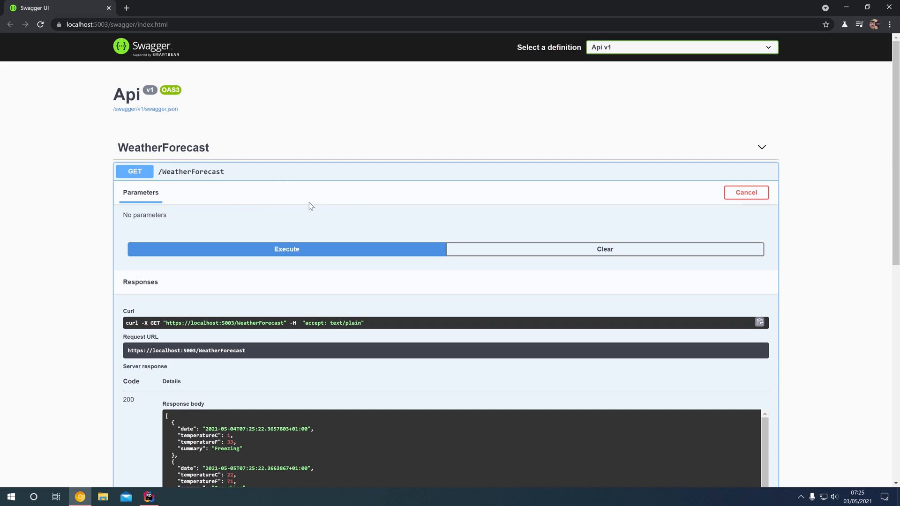
{"action": "mouse_move", "coordinate": [142, 75]}
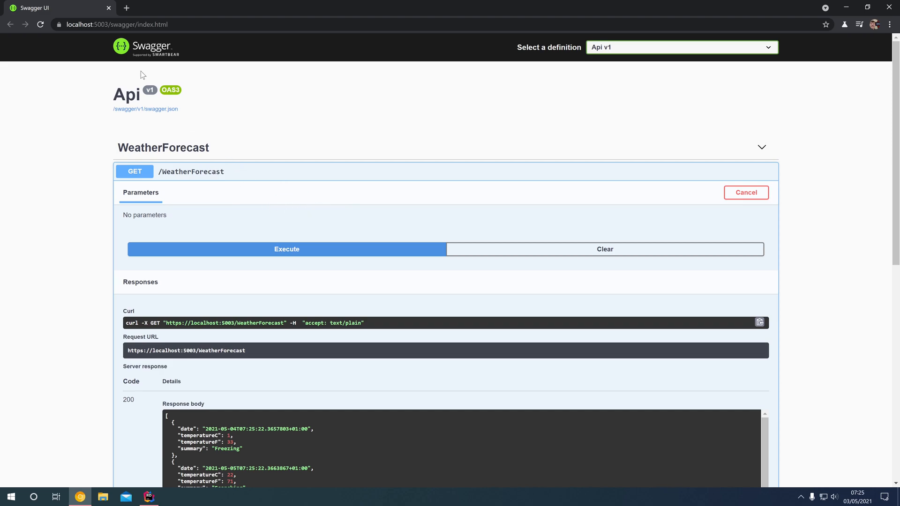
{"action": "left_click", "coordinate": [148, 497]}
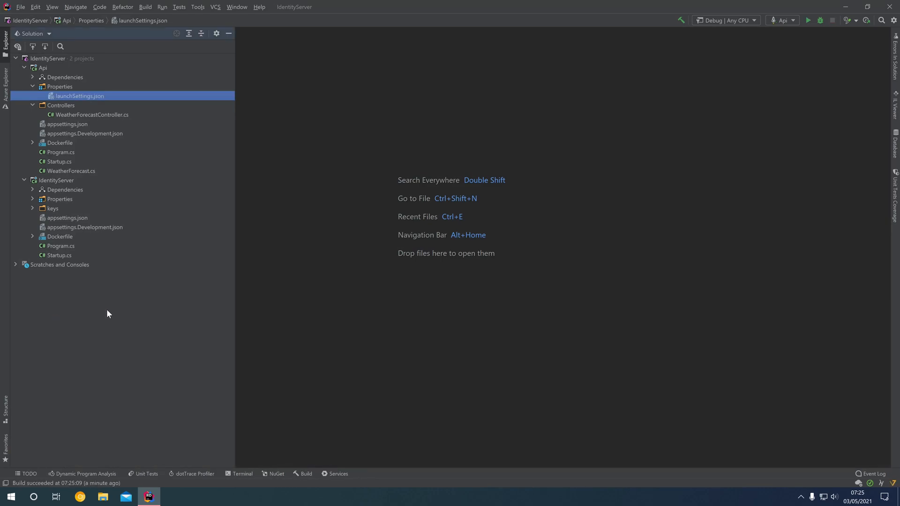
{"action": "mouse_move", "coordinate": [58, 143]}
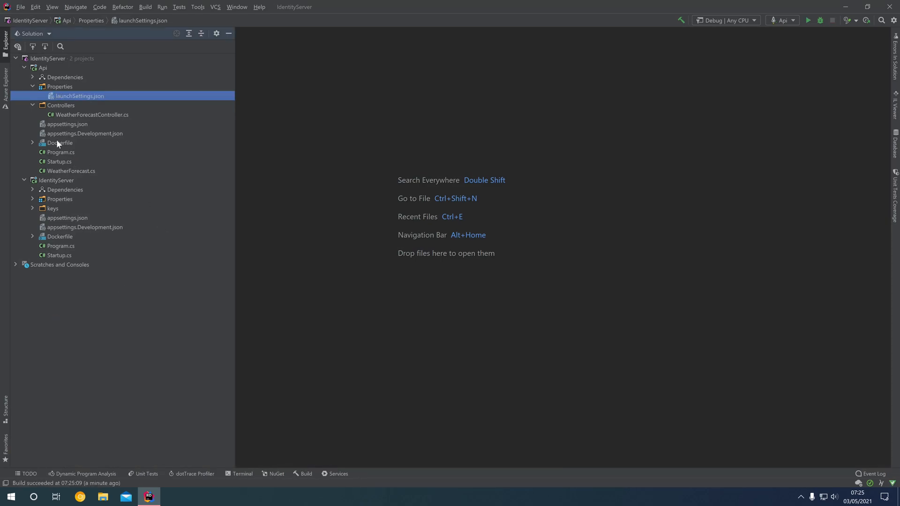
- Review Api's Startup.cs, noting the AddSwaggerGen registration and development-only Swagger block
{"action": "double_click", "coordinate": [58, 161]}
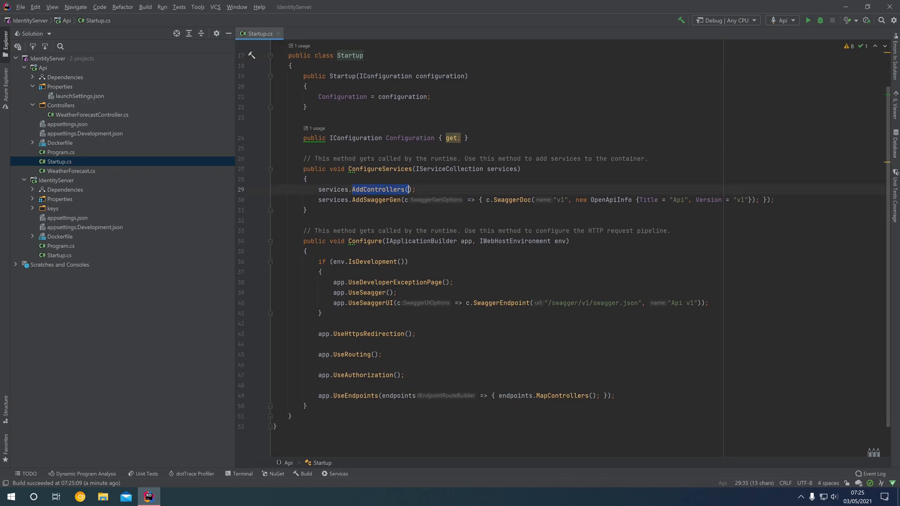
{"action": "left_click", "coordinate": [414, 189]}
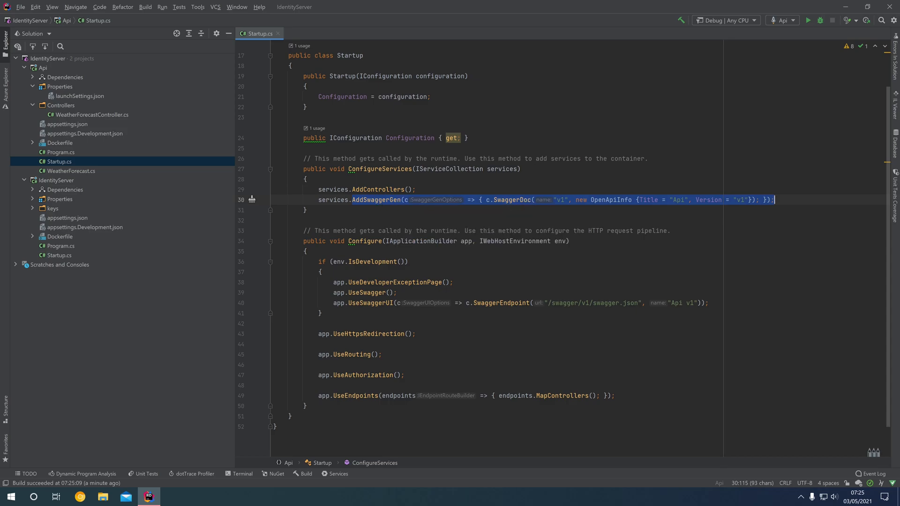
{"action": "mouse_move", "coordinate": [587, 204]}
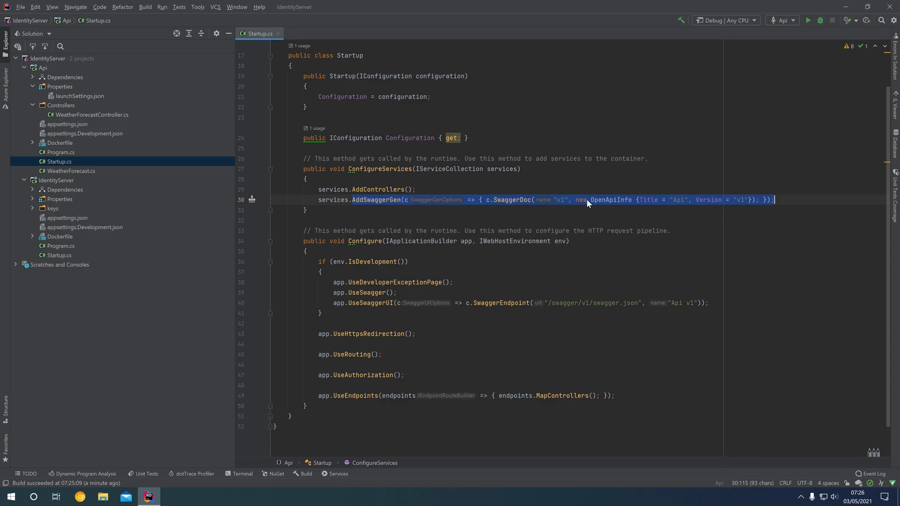
{"action": "mouse_move", "coordinate": [708, 206]}
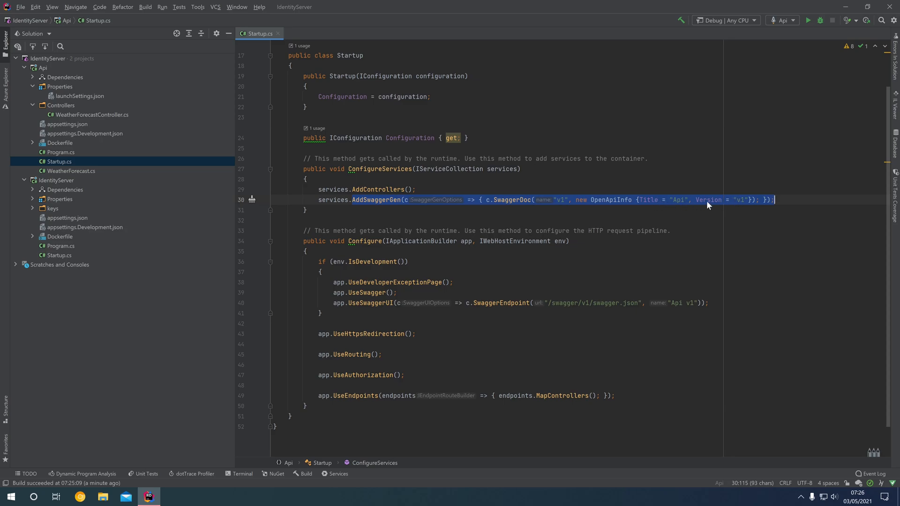
{"action": "mouse_move", "coordinate": [636, 206]}
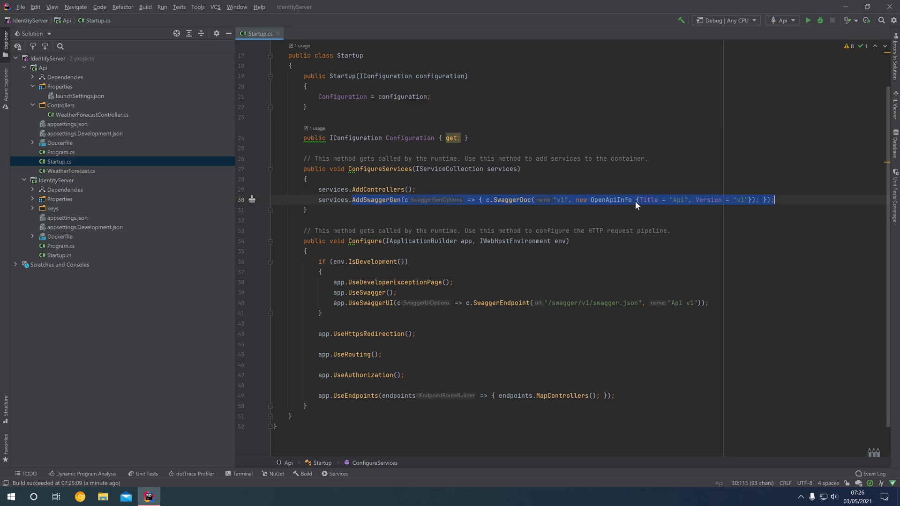
{"action": "mouse_move", "coordinate": [644, 200]}
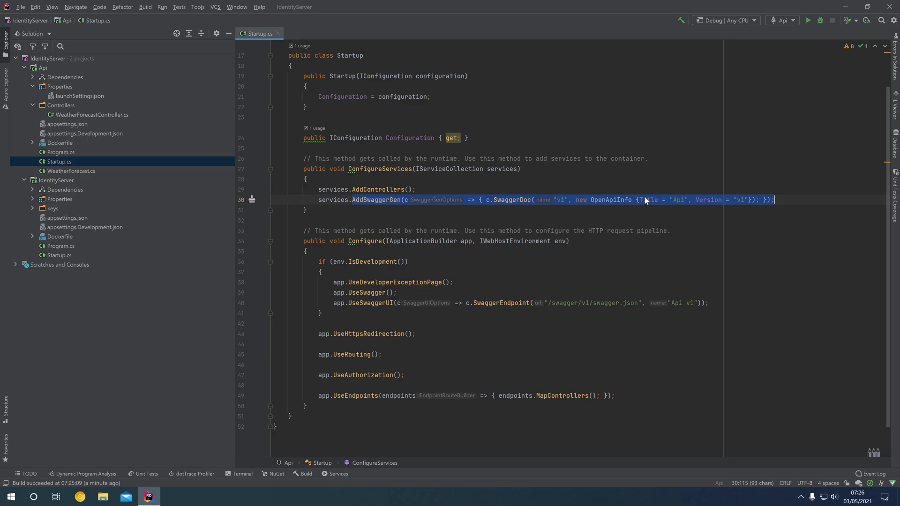
{"action": "left_click", "coordinate": [352, 262]}
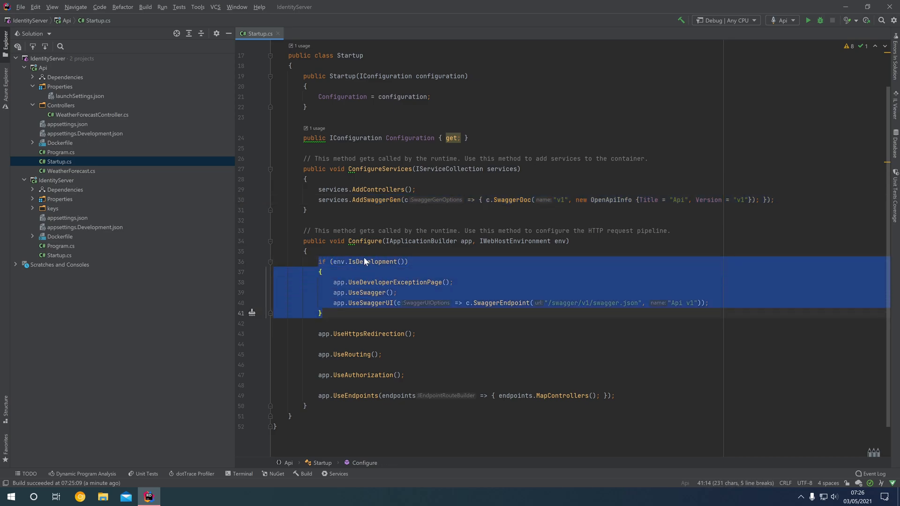
{"action": "mouse_move", "coordinate": [401, 275]}
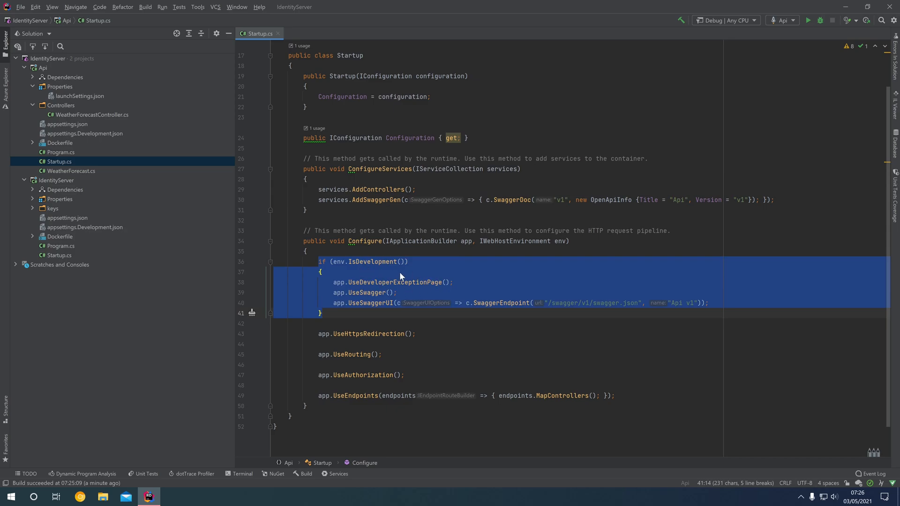
{"action": "mouse_move", "coordinate": [353, 298]}
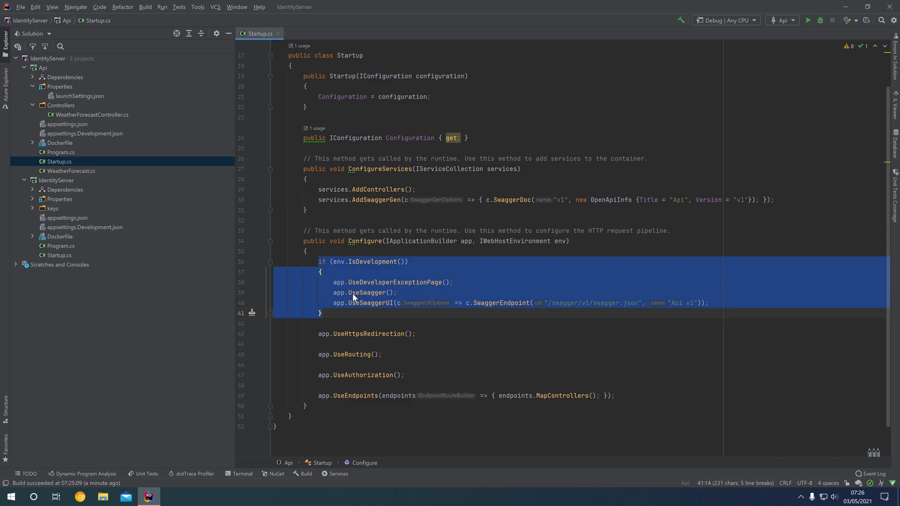
{"action": "mouse_move", "coordinate": [383, 310]}
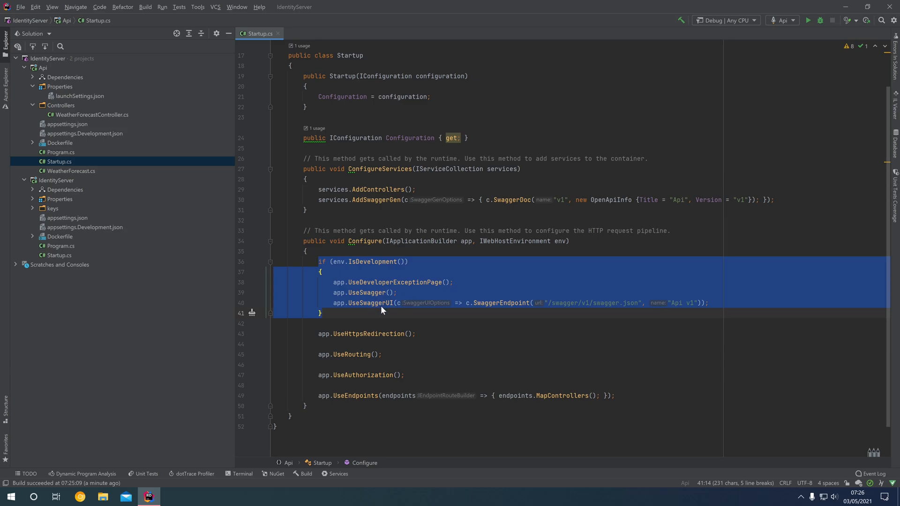
{"action": "mouse_move", "coordinate": [390, 310]}
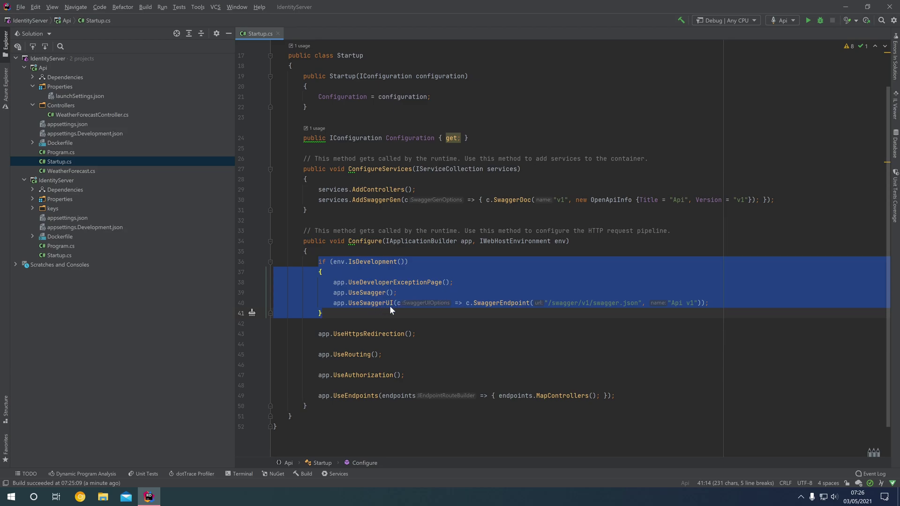
- Open WeatherForecastController.cs and view its Get action
{"action": "left_click", "coordinate": [604, 303]}
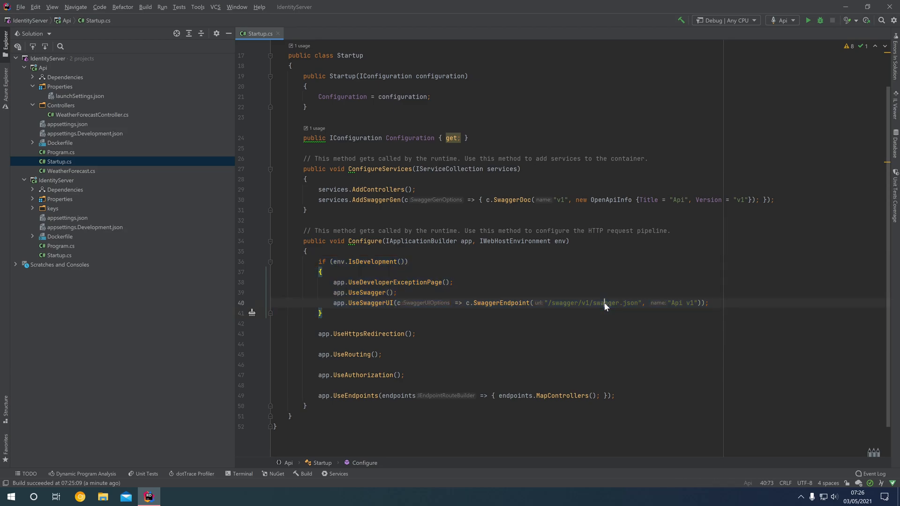
{"action": "double_click", "coordinate": [617, 303]}
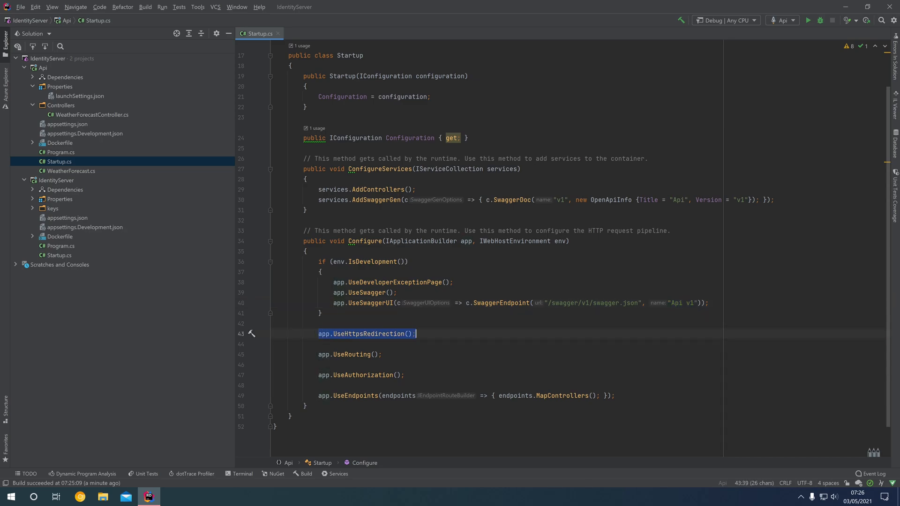
{"action": "mouse_move", "coordinate": [378, 332]}
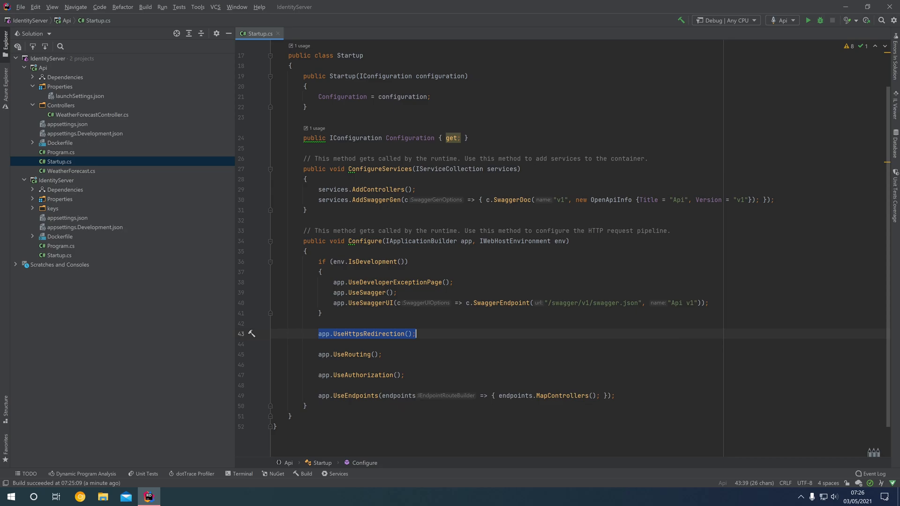
{"action": "mouse_move", "coordinate": [370, 338]}
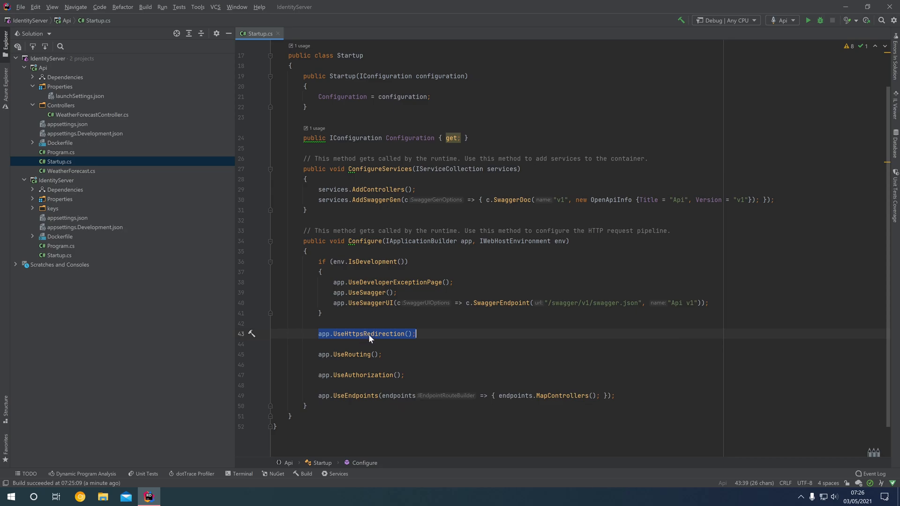
{"action": "left_click", "coordinate": [350, 355]}
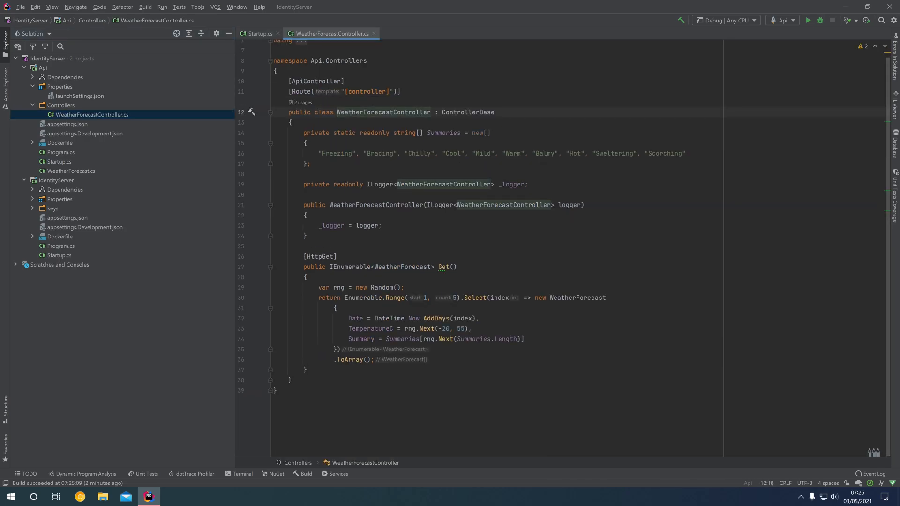
- Return to Startup.cs showing the Configure pipeline ending with UseEndpoints
{"action": "left_click", "coordinate": [259, 34]}
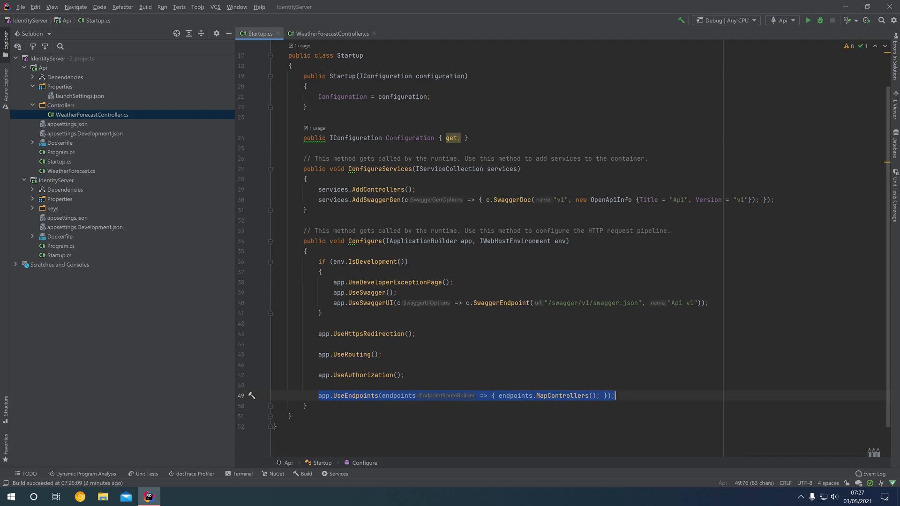
{"action": "left_click", "coordinate": [374, 33]}
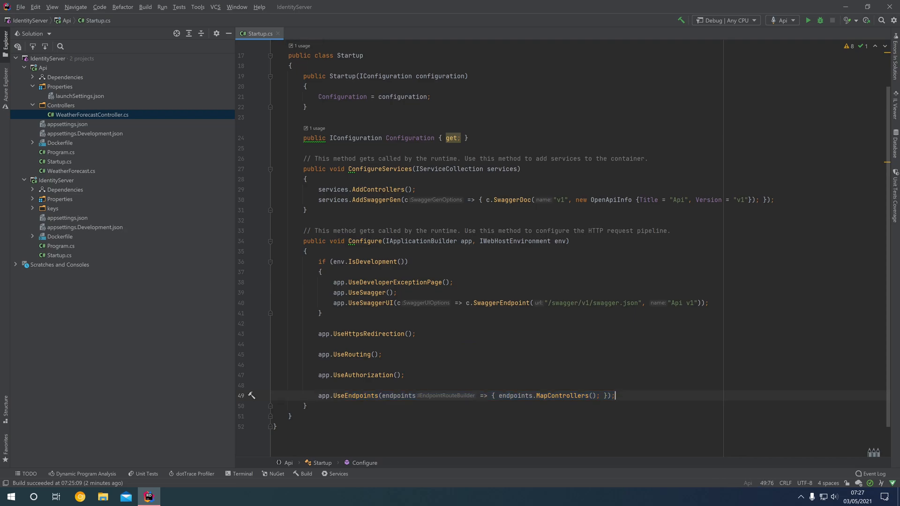
{"action": "mouse_move", "coordinate": [71, 74]}
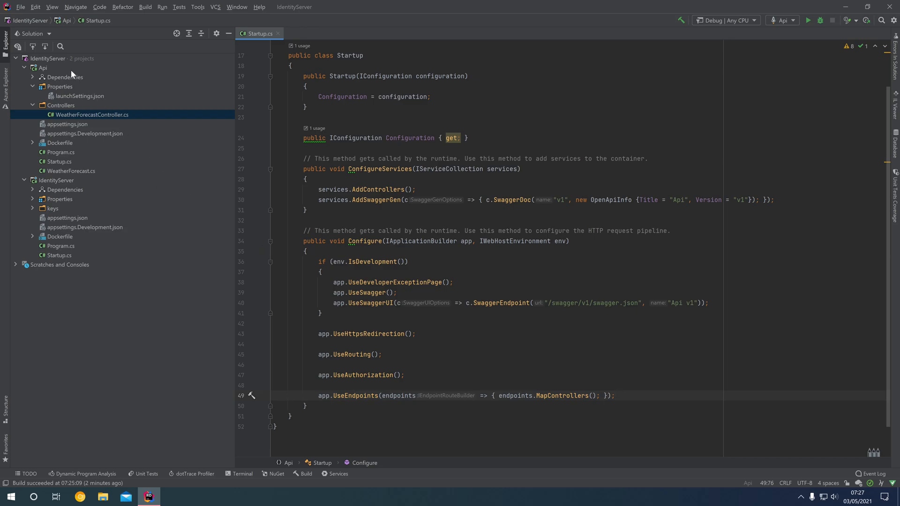
- Search NuGet for JwtBearer and select Microsoft.AspNetCore.Authentication.JwtBearer for the Api project
{"action": "right_click", "coordinate": [43, 68]}
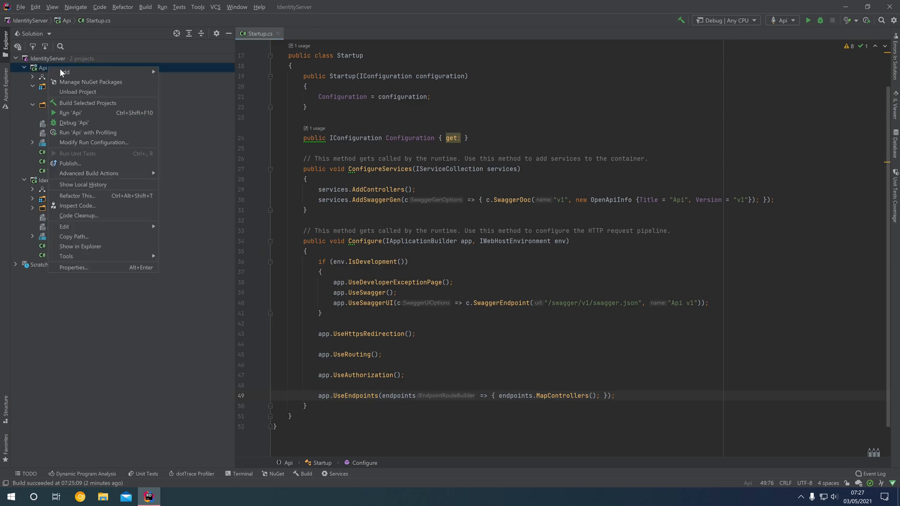
{"action": "left_click", "coordinate": [91, 82]}
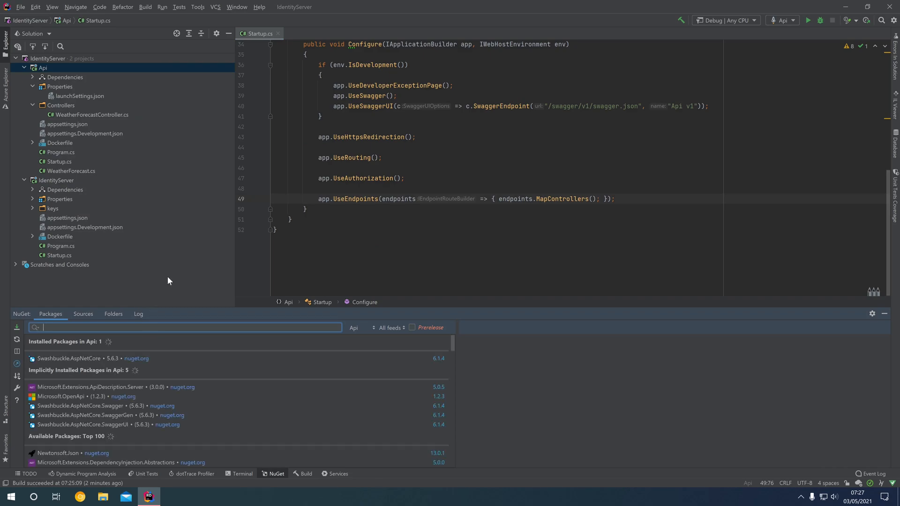
{"action": "type", "text": "JwtBearer"}
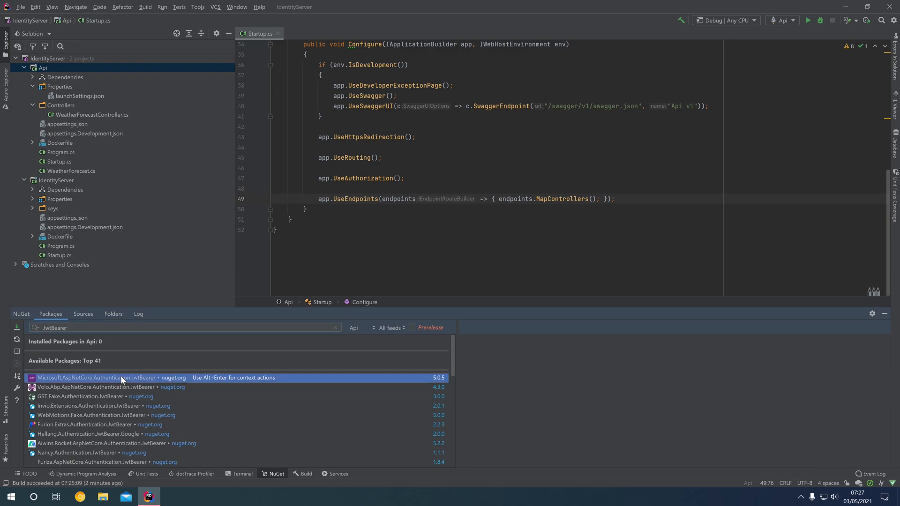
{"action": "left_click", "coordinate": [95, 378]}
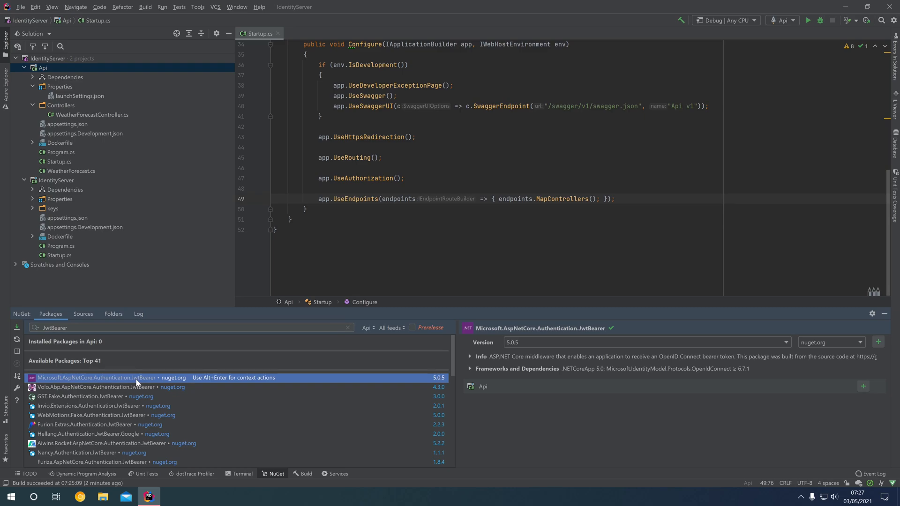
{"action": "mouse_move", "coordinate": [185, 393]}
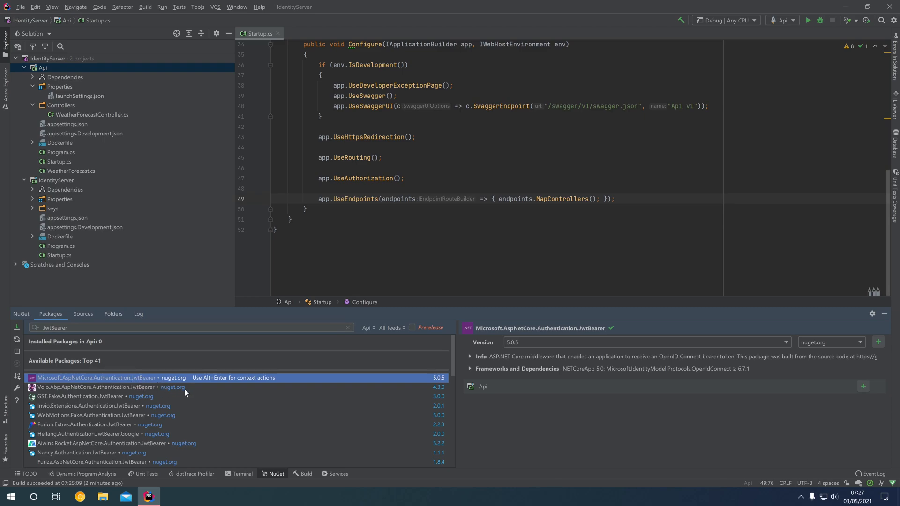
- Install JwtBearer 5.0.5 into Api and return to Startup.cs
{"action": "left_click", "coordinate": [862, 387]}
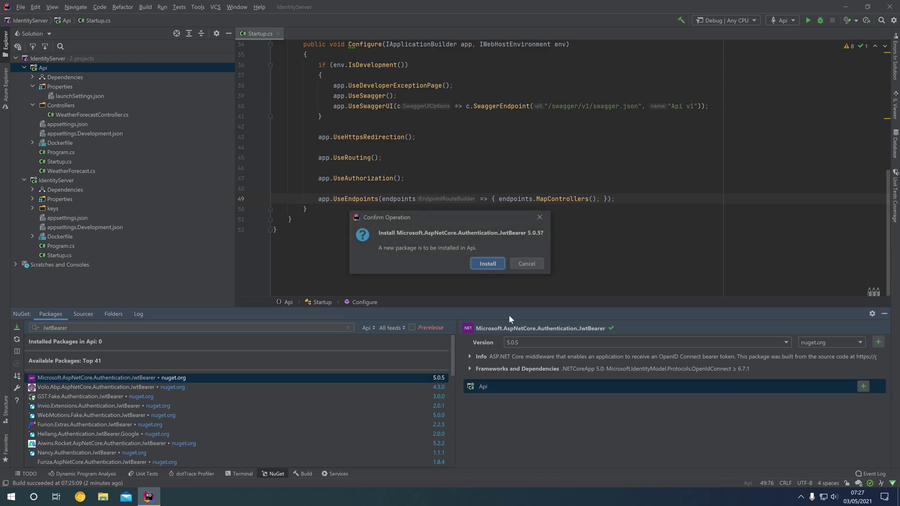
{"action": "left_click", "coordinate": [487, 263]}
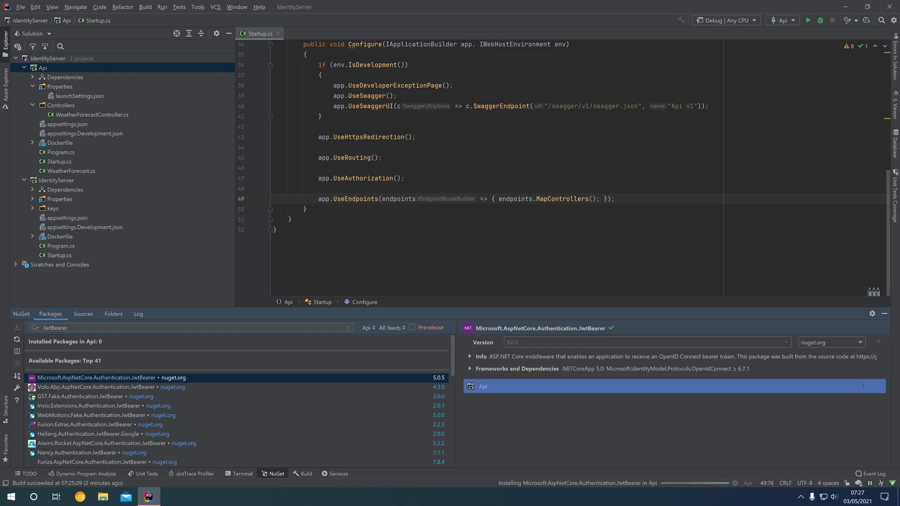
{"action": "left_click", "coordinate": [863, 386]}
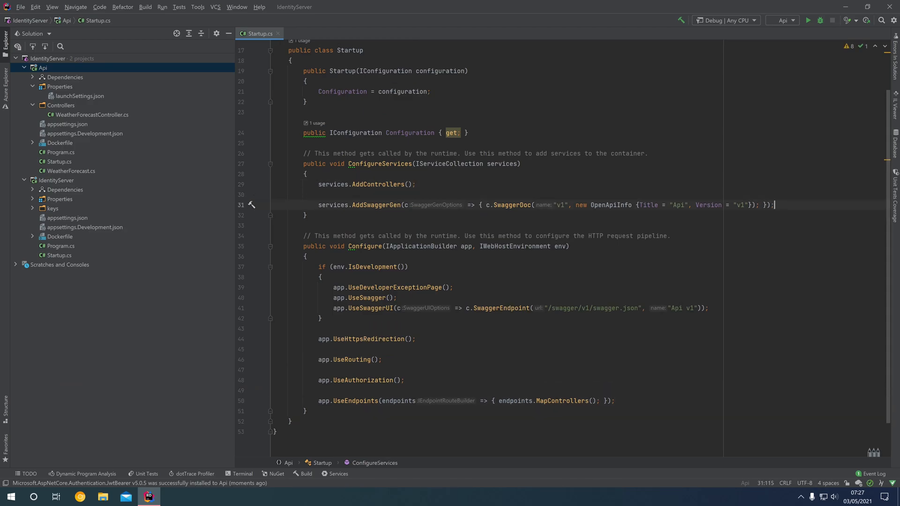
- Add services.AddAuthentication(JwtBearerDefaults.AuthenticationScheme).AddJwtBearer in ConfigureServices
{"action": "type", "text": "services.AddA"}
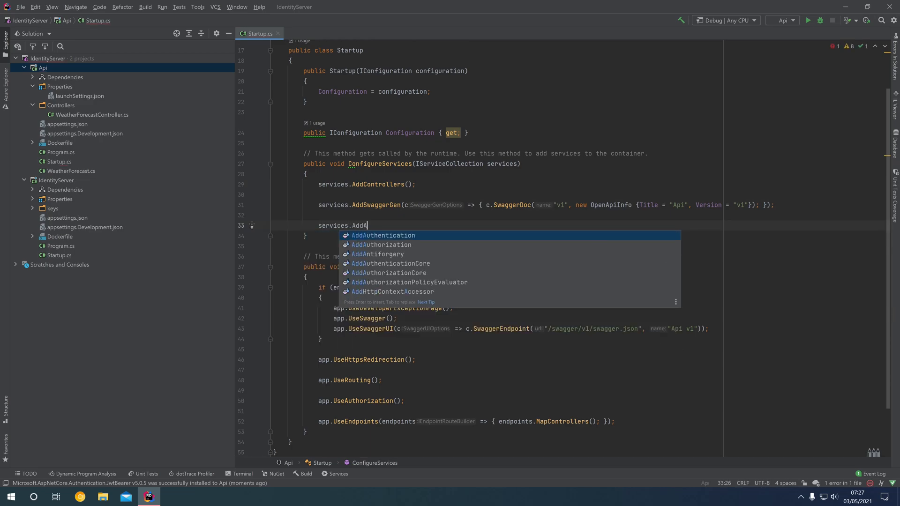
{"action": "type", "text": "uthentication(JwtBearerDefaults.AuthenticationScheme"}
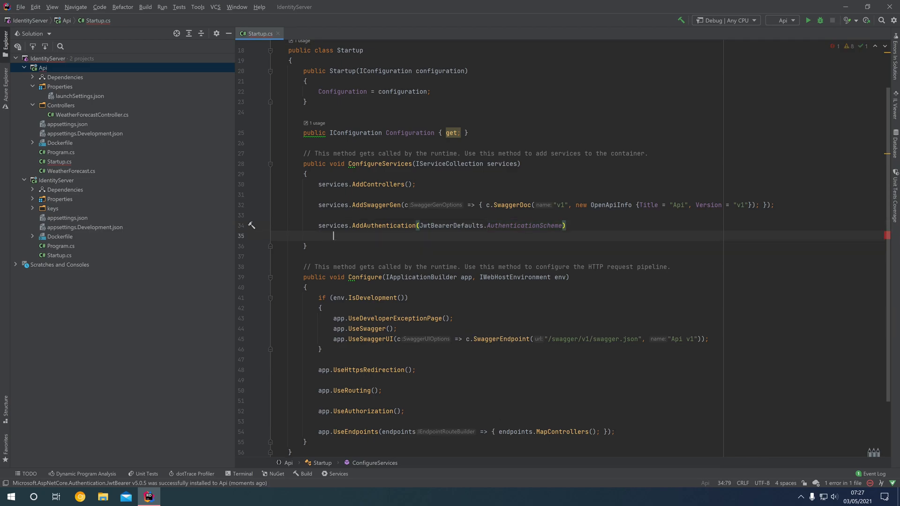
{"action": "type", "text": ".AddJwtBearer(options =>"}
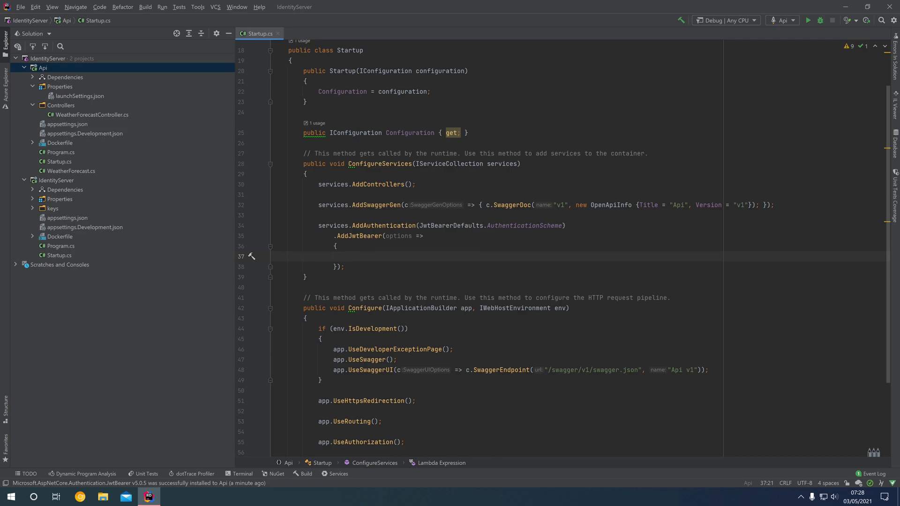
{"action": "type", "text": "options."}
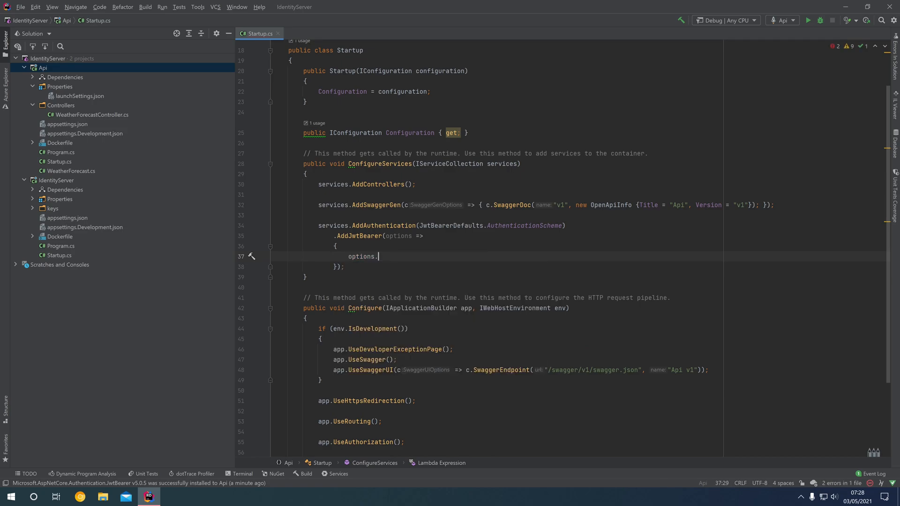
{"action": "type", "text": "Authority"}
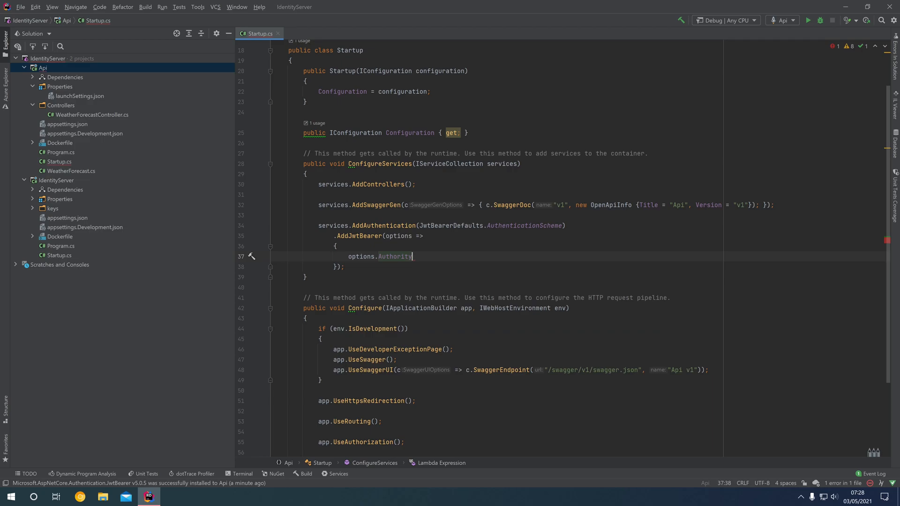
{"action": "type", "text": "= \""}
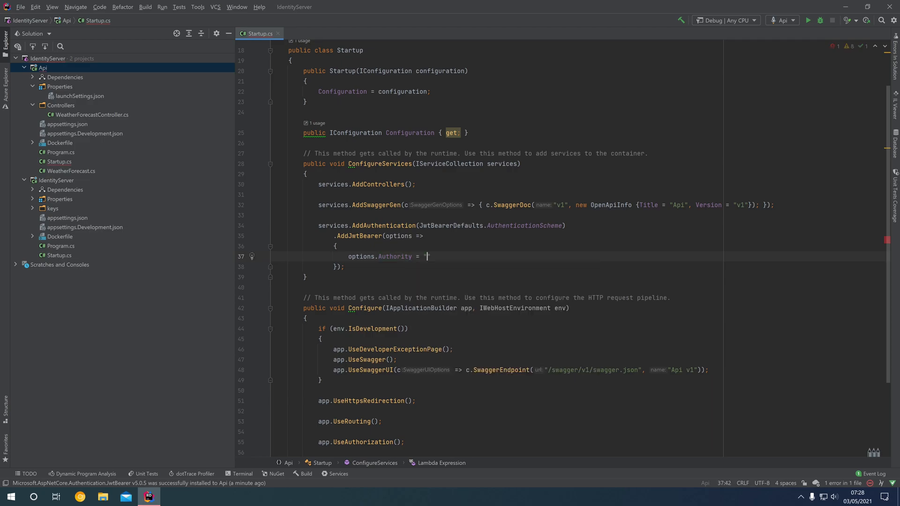
{"action": "type", "text": "https://"}
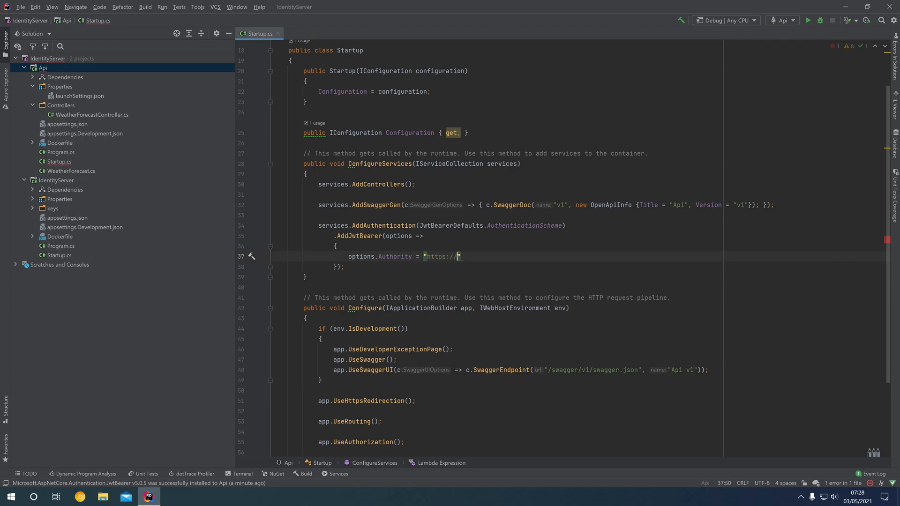
{"action": "type", "text": "localhost:"}
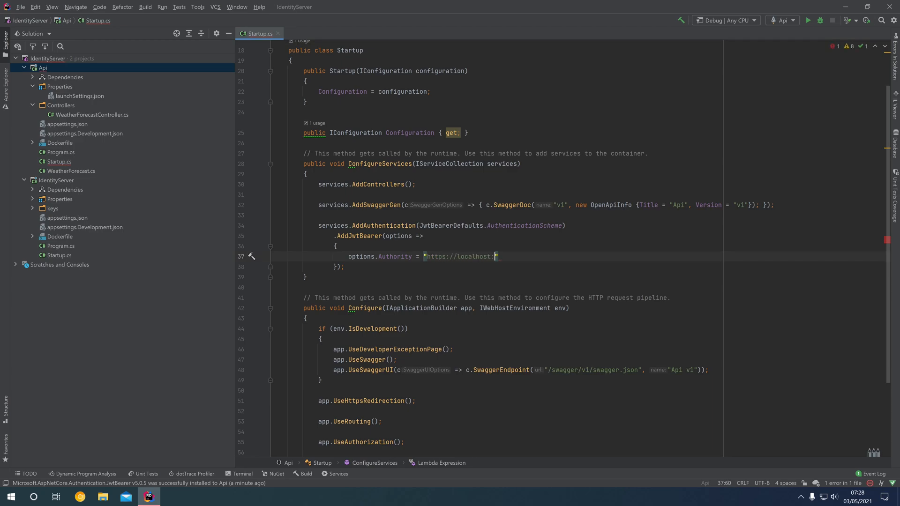
{"action": "type", "text": "5001"}
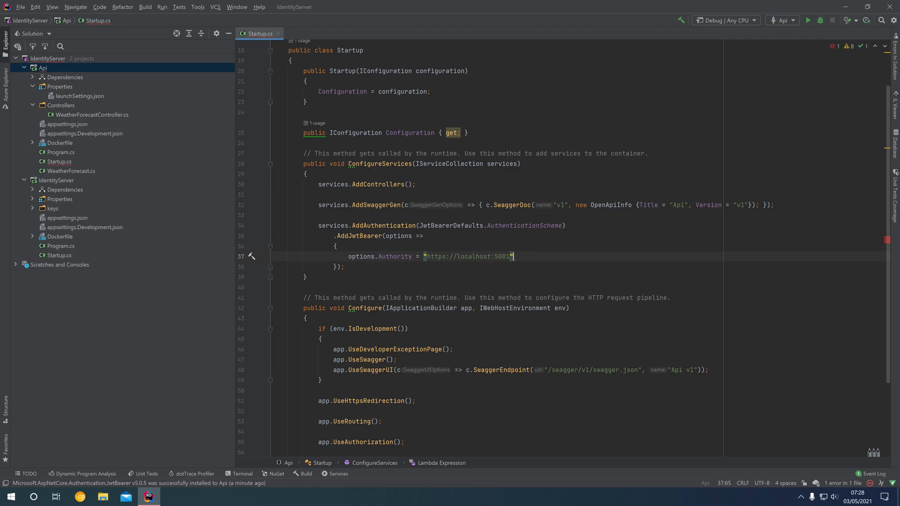
{"action": "type", "text": ";"}
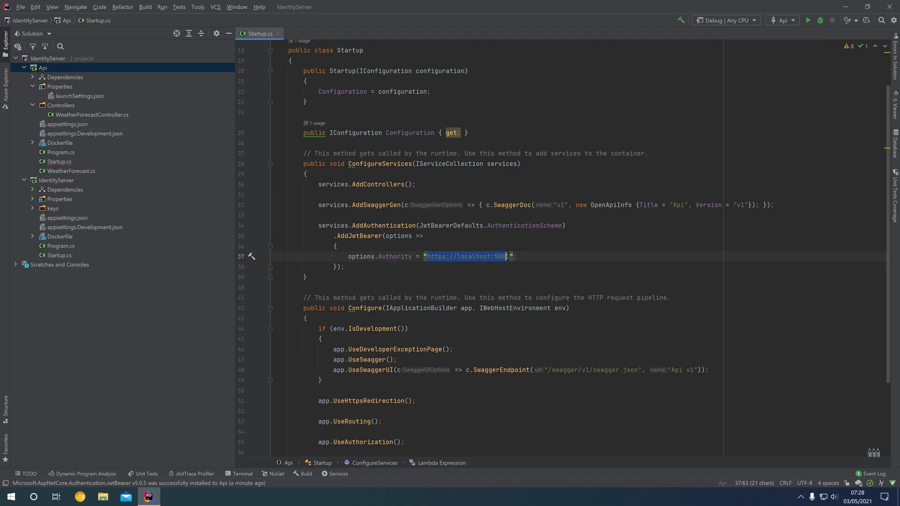
{"action": "type", "text": "1"}
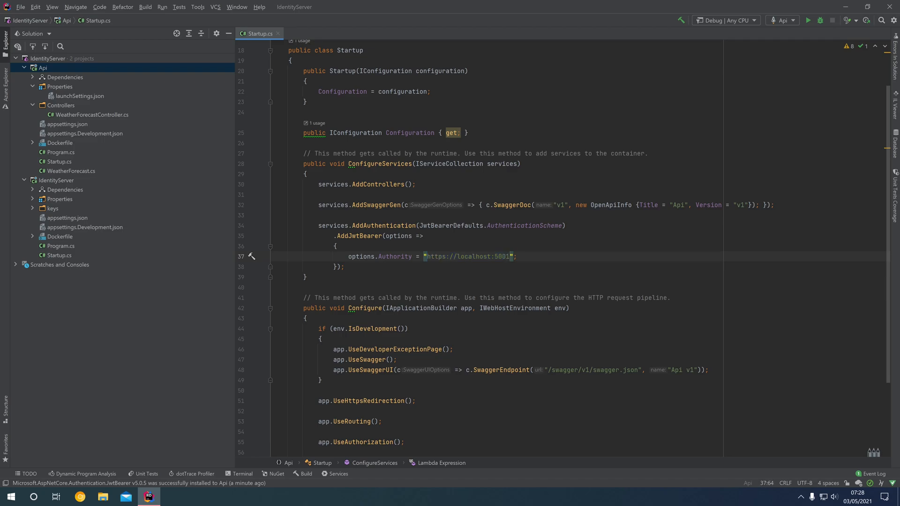
{"action": "left_click", "coordinate": [516, 257]}
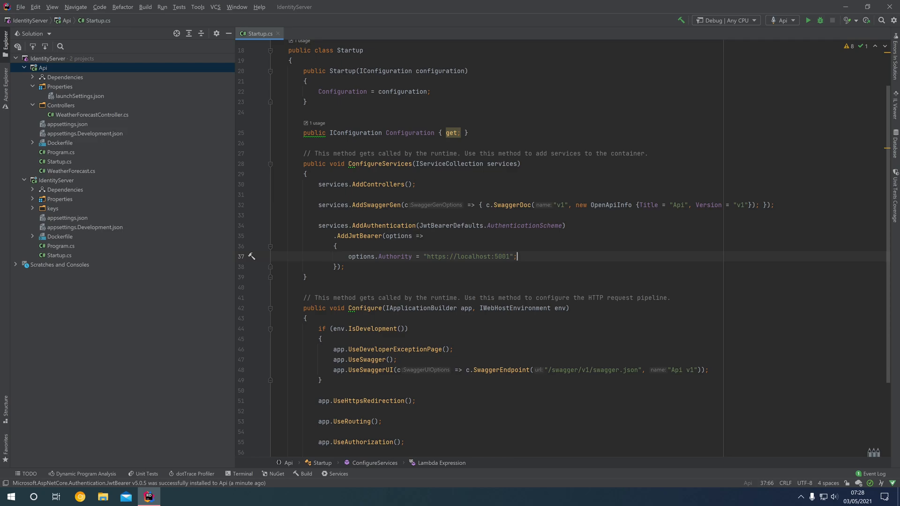
{"action": "double_click", "coordinate": [466, 256]}
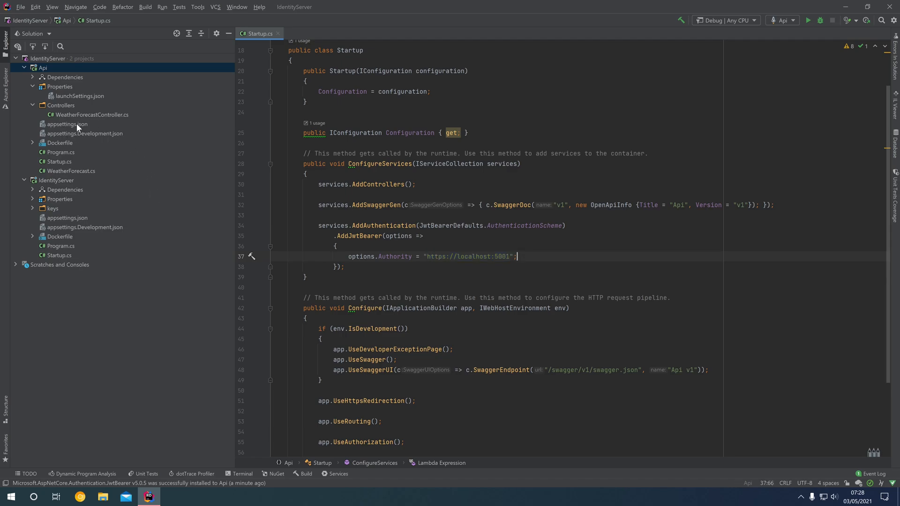
{"action": "mouse_move", "coordinate": [73, 137]}
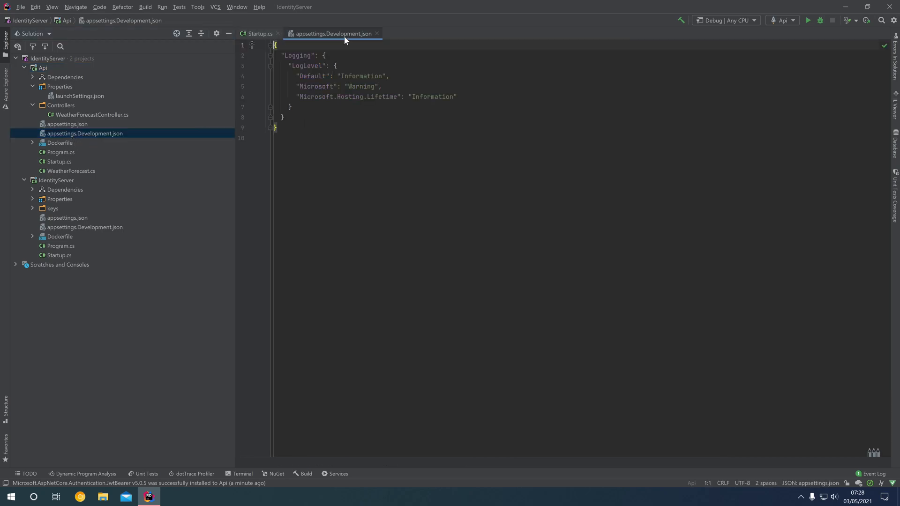
{"action": "left_click", "coordinate": [283, 117]}
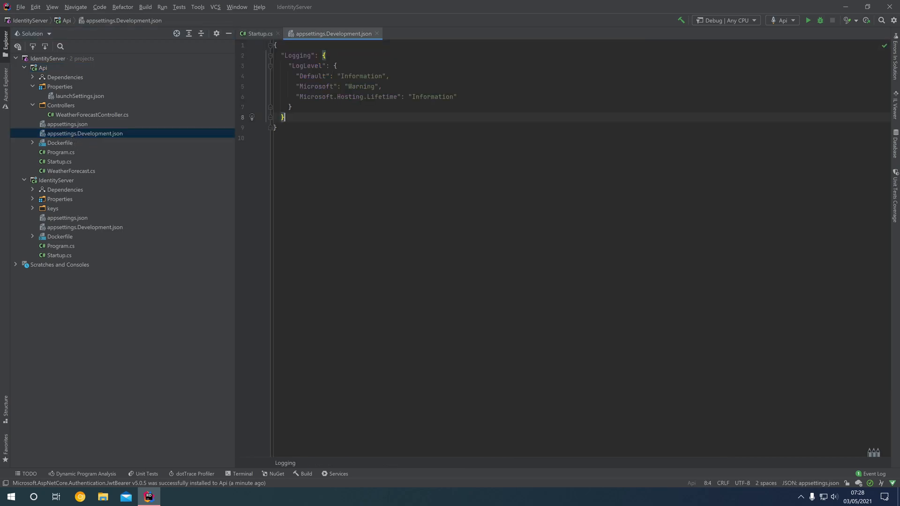
{"action": "key", "text": "enter"}
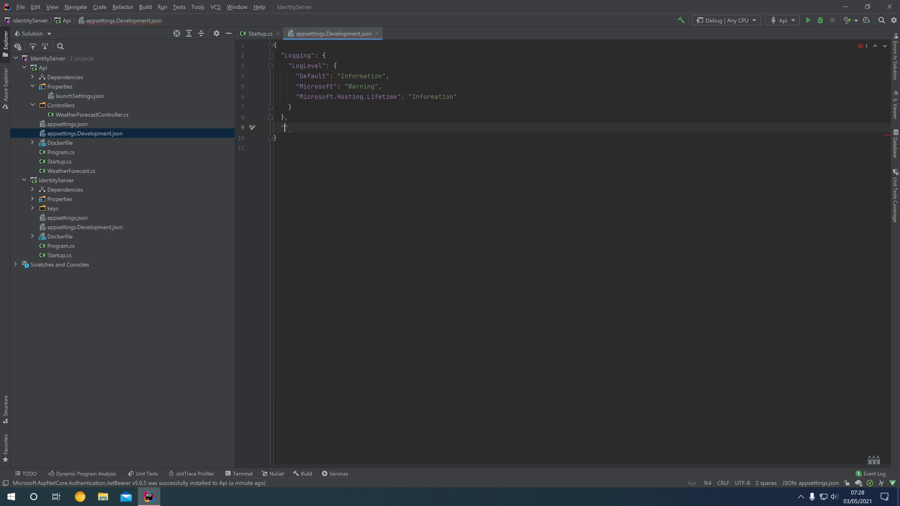
{"action": "type", "text": "\"Authenti"}
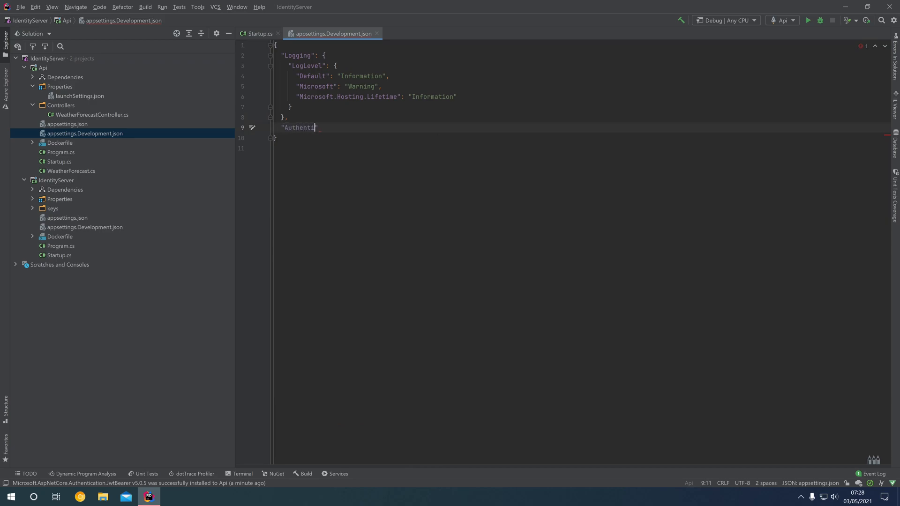
{"action": "type", "text": "cation\":"}
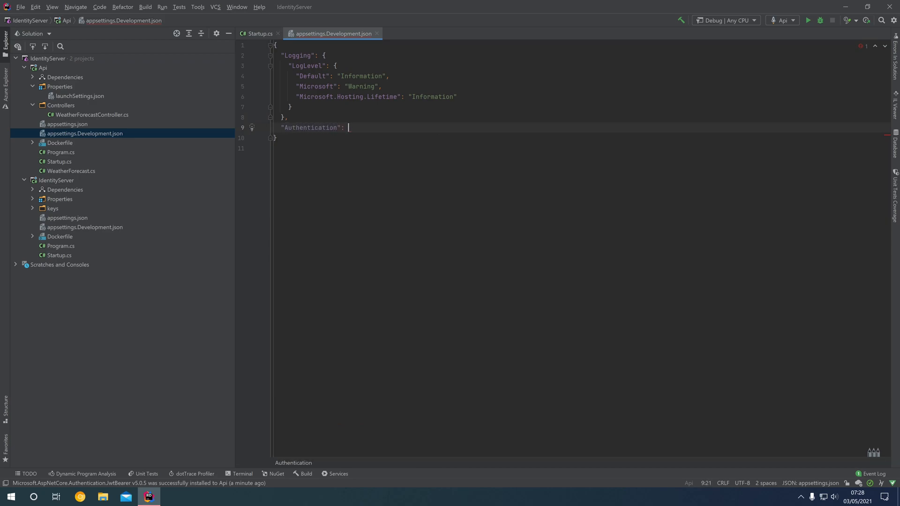
{"action": "type", "text": "{"}
{"action": "type", "text": "\"Authority"}
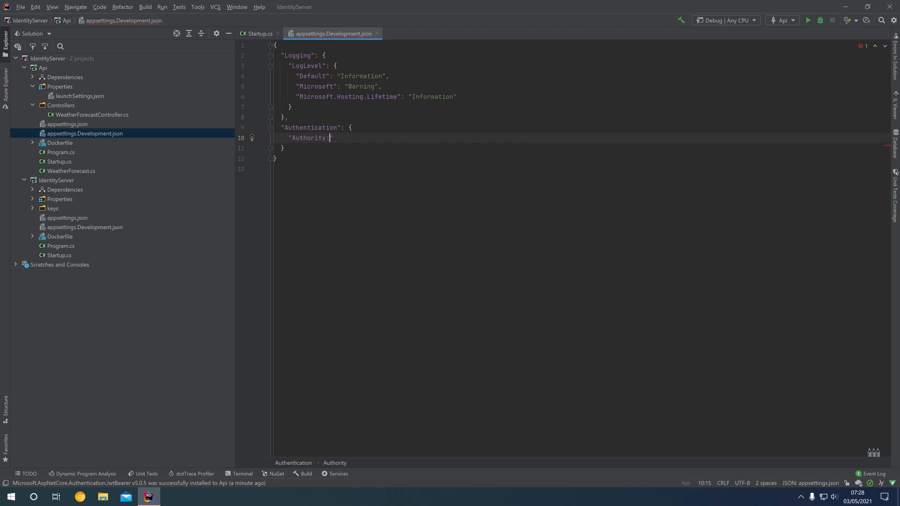
{"action": "type", "text": "\": \""}
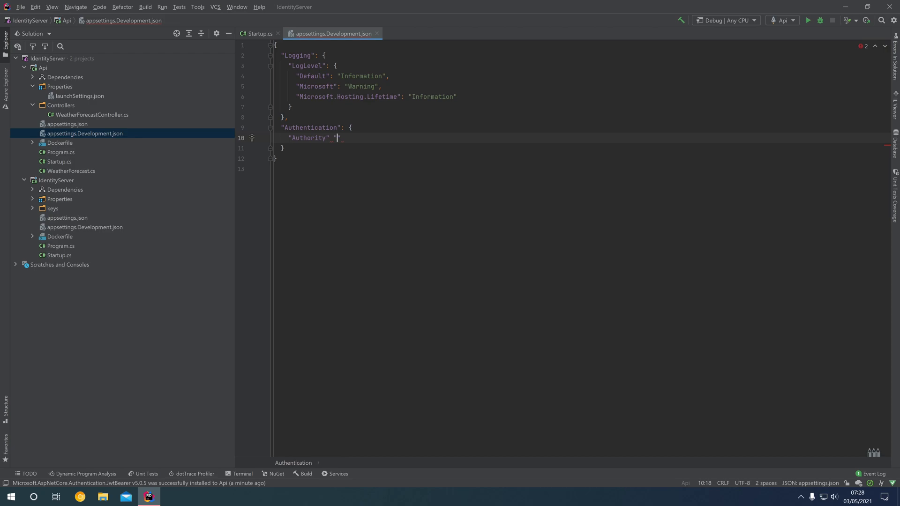
{"action": "type", "text": "ht"}
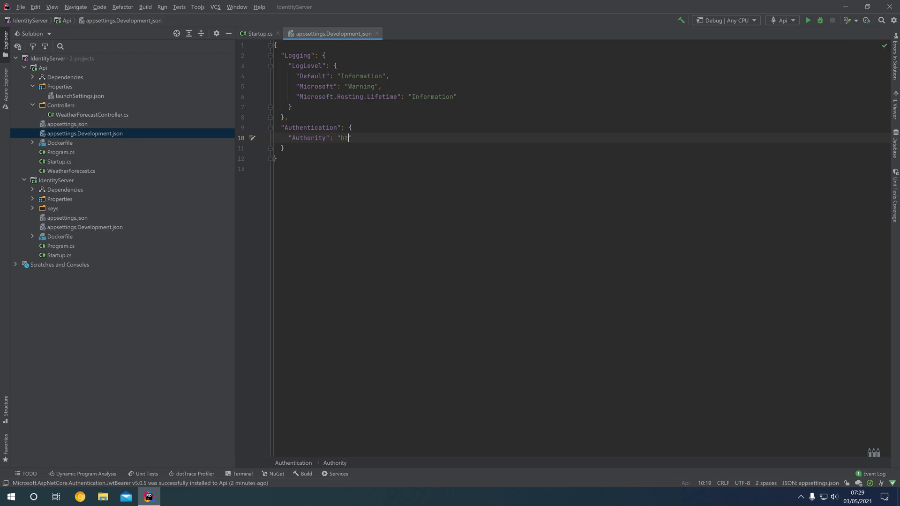
{"action": "type", "text": "tps://localhost:5001"}
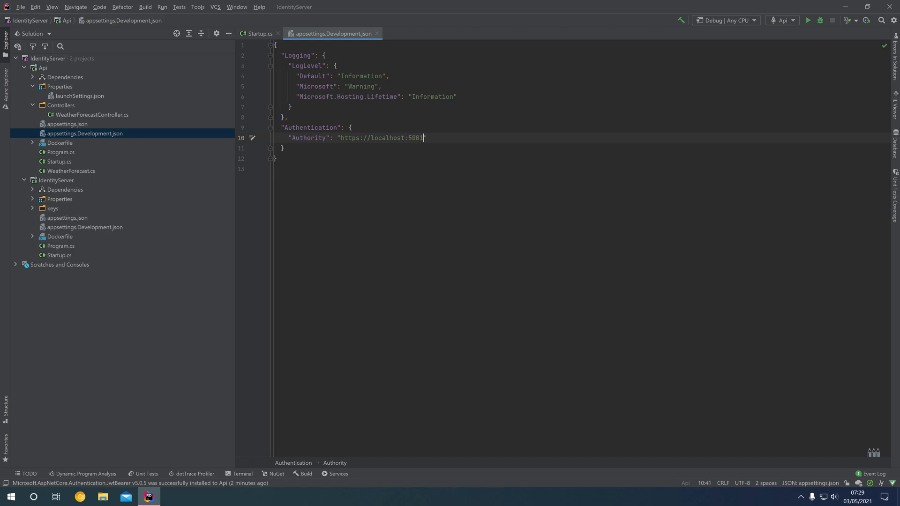
{"action": "mouse_move", "coordinate": [95, 125]}
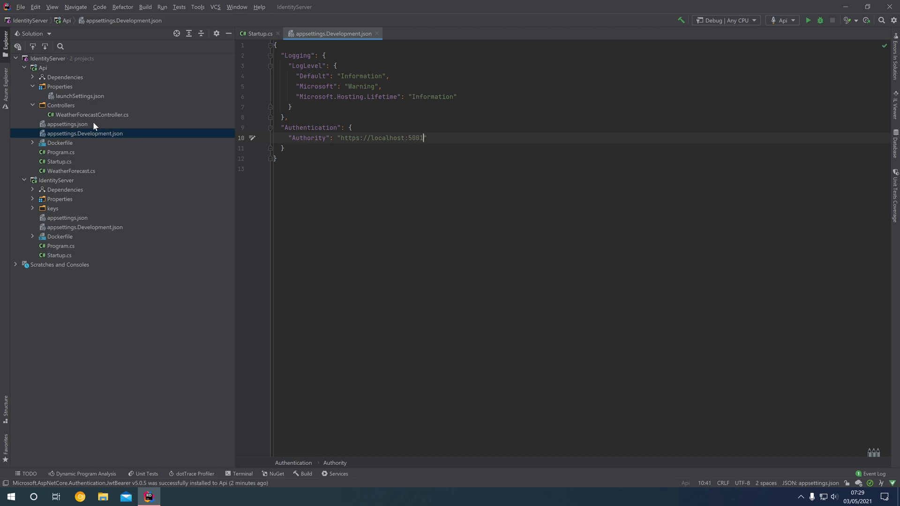
{"action": "mouse_move", "coordinate": [84, 124]}
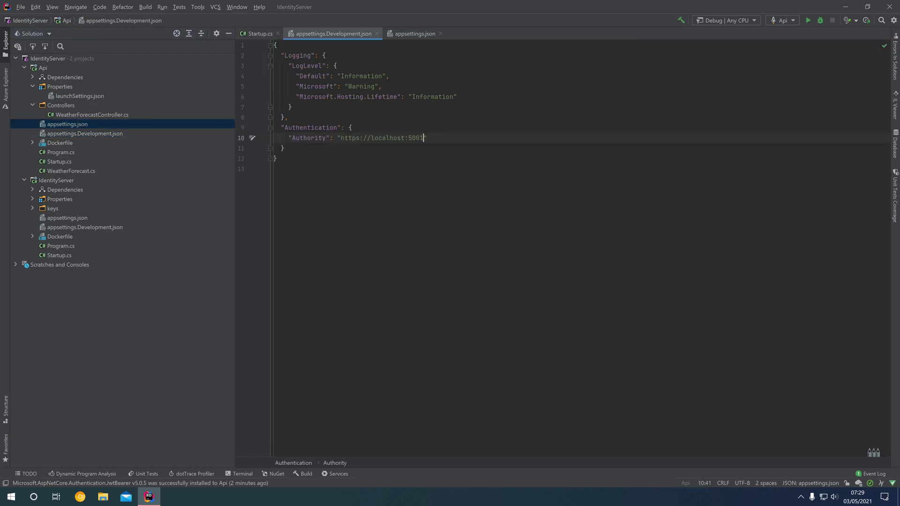
- Remove the pasted Authentication section from appsettings.json and return to Startup.cs
{"action": "left_click", "coordinate": [413, 34]}
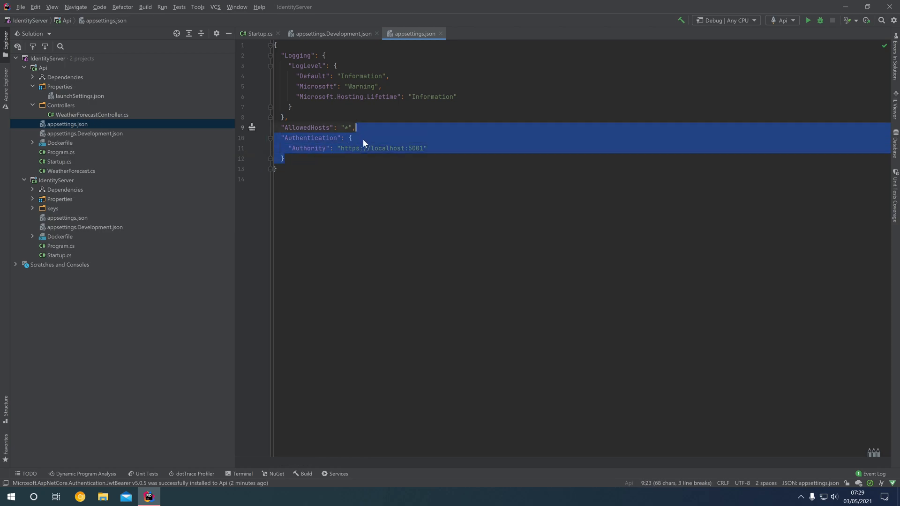
{"action": "key", "text": "Delete"}
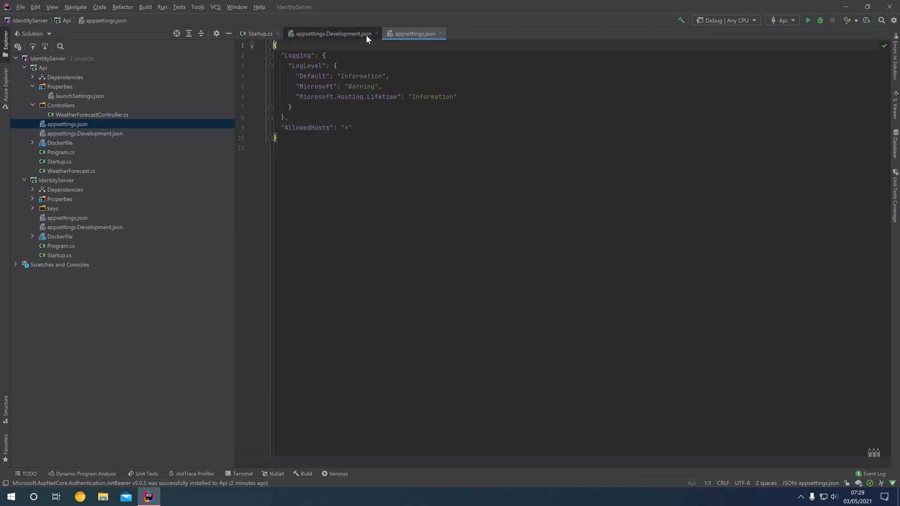
{"action": "left_click", "coordinate": [333, 34]}
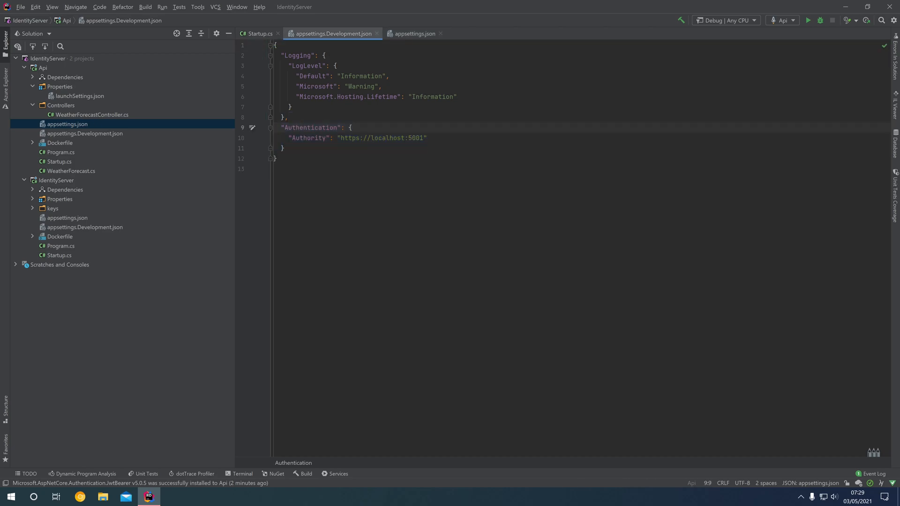
{"action": "double_click", "coordinate": [381, 138]}
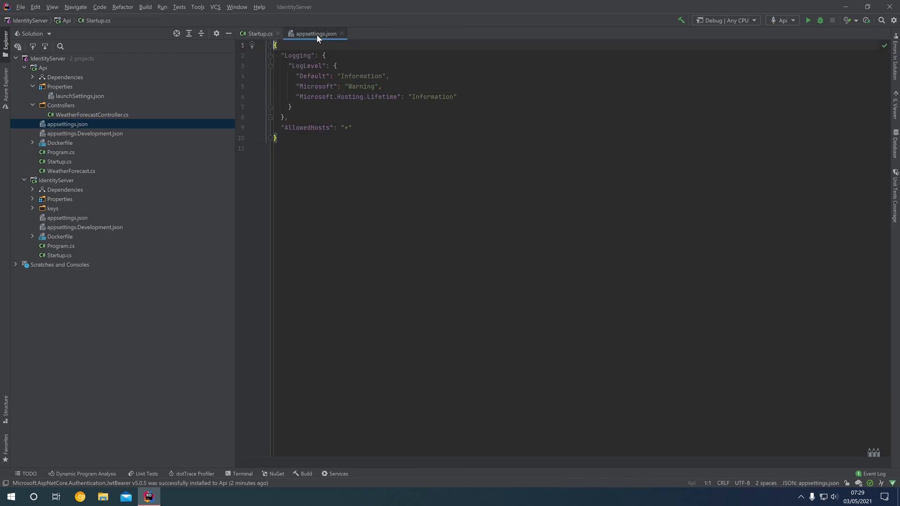
{"action": "left_click", "coordinate": [259, 33]}
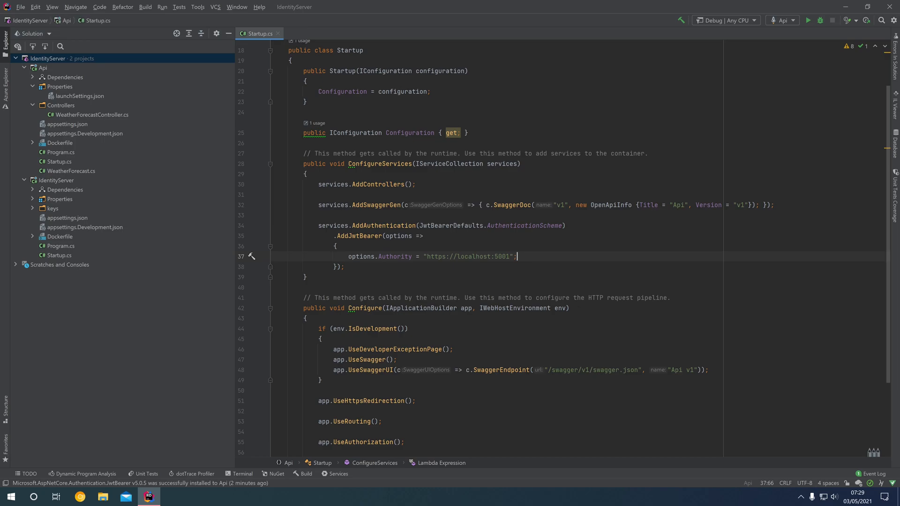
- Replace the hardcoded authority URL with Configuration["Authentication:Authority"] in Startup.cs
{"action": "double_click", "coordinate": [468, 257]}
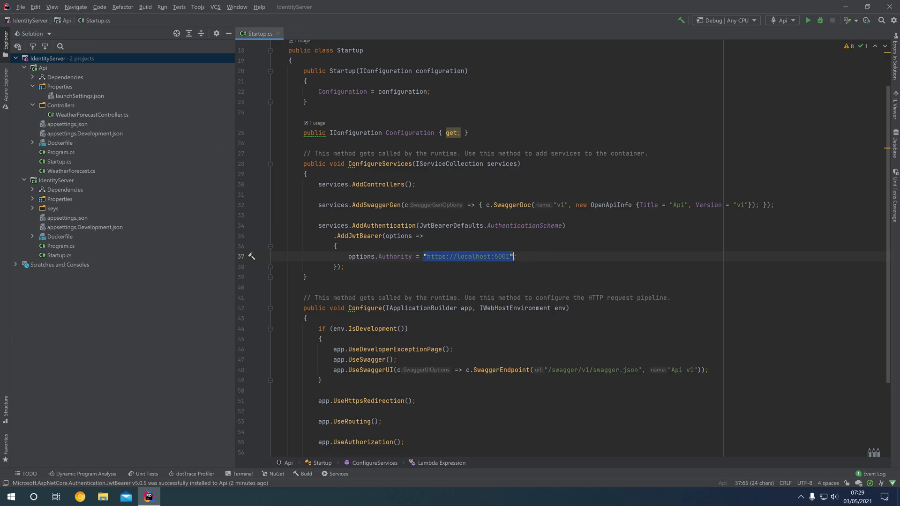
{"action": "type", "text": "Confi;"}
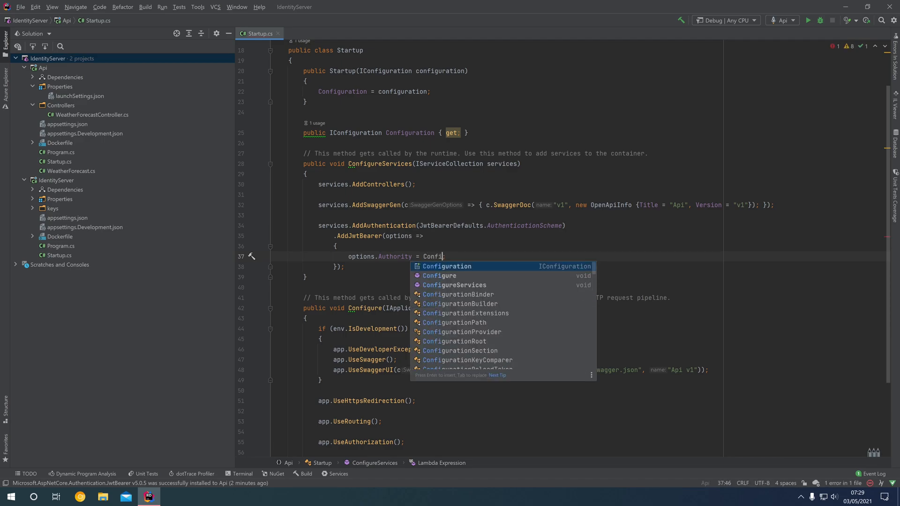
{"action": "type", "text": "Configuration[\"Authentication\"]"}
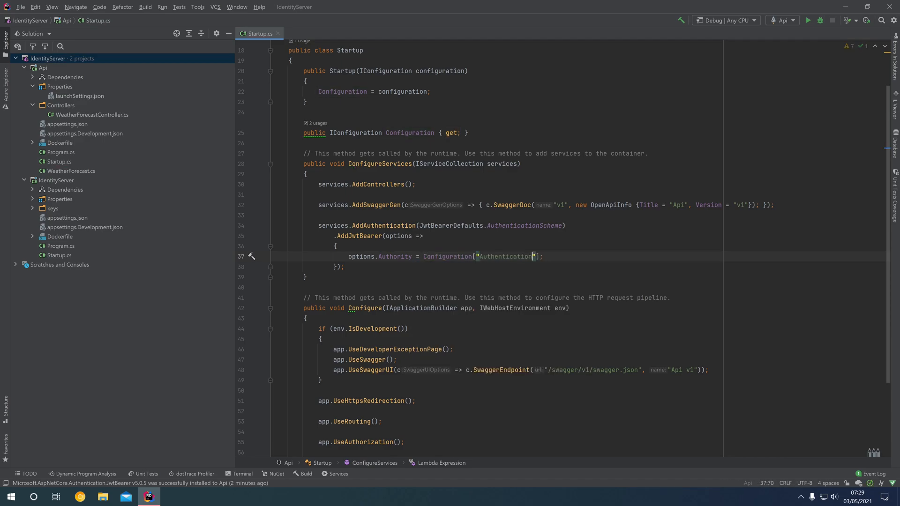
{"action": "type", "text": ":Authority"}
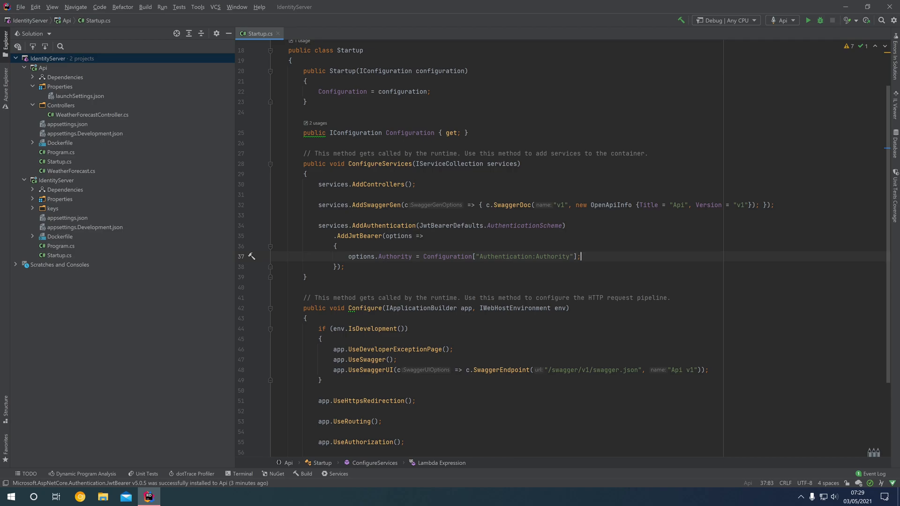
- Compare the Authentication:Authority key against the Authentication section in appsettings.Development.json
{"action": "double_click", "coordinate": [447, 257]}
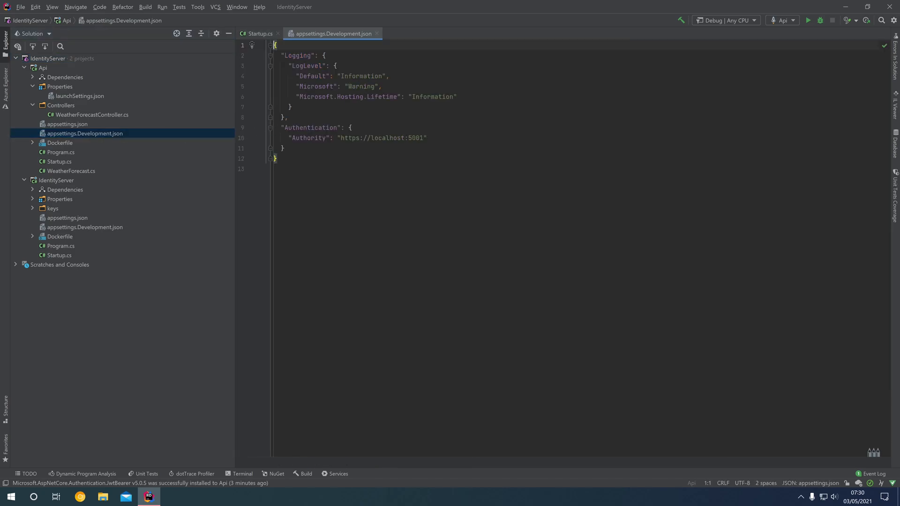
{"action": "left_click", "coordinate": [258, 34]}
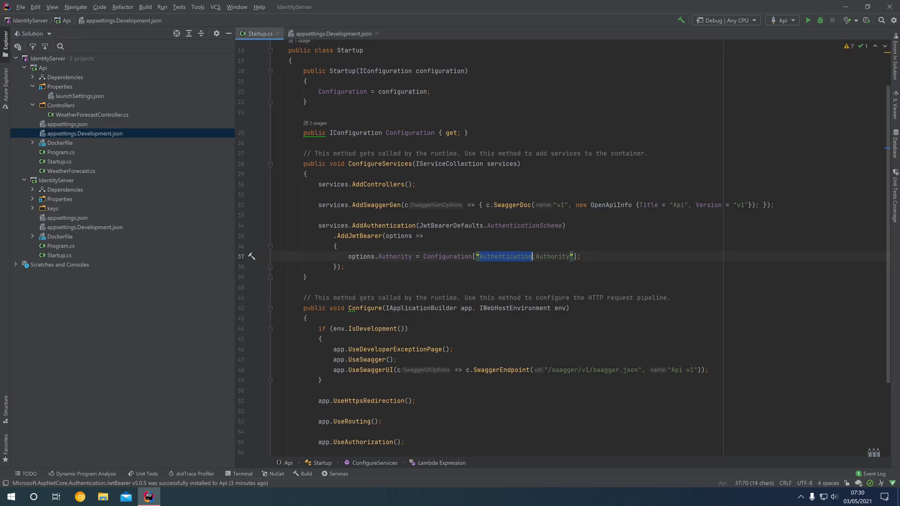
{"action": "left_click", "coordinate": [533, 257]}
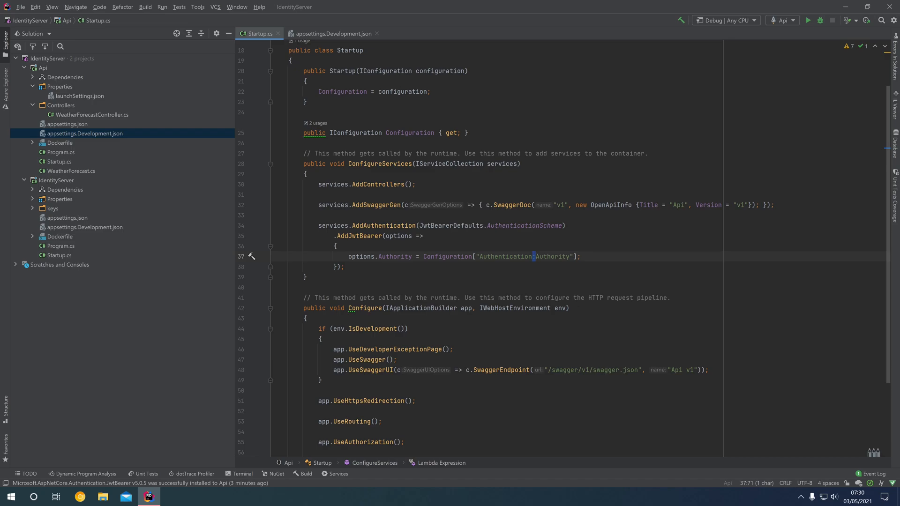
{"action": "double_click", "coordinate": [552, 257]}
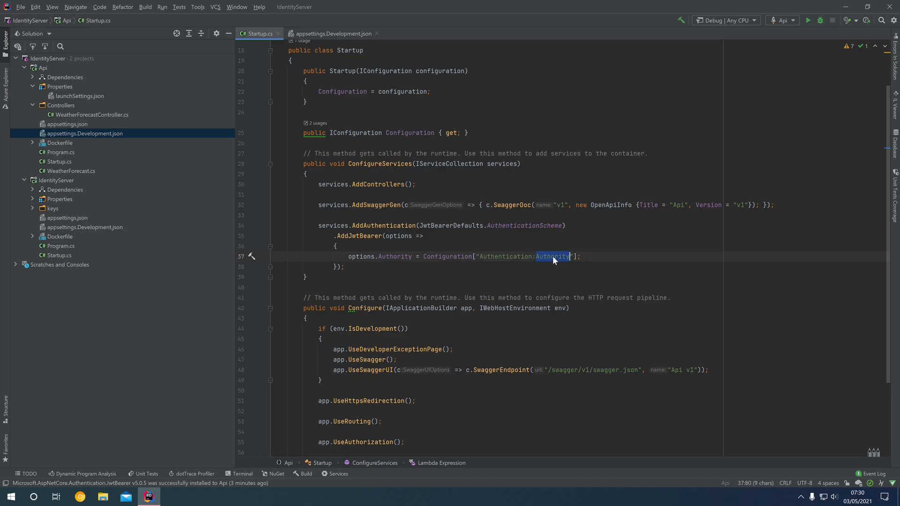
{"action": "left_click", "coordinate": [332, 33]}
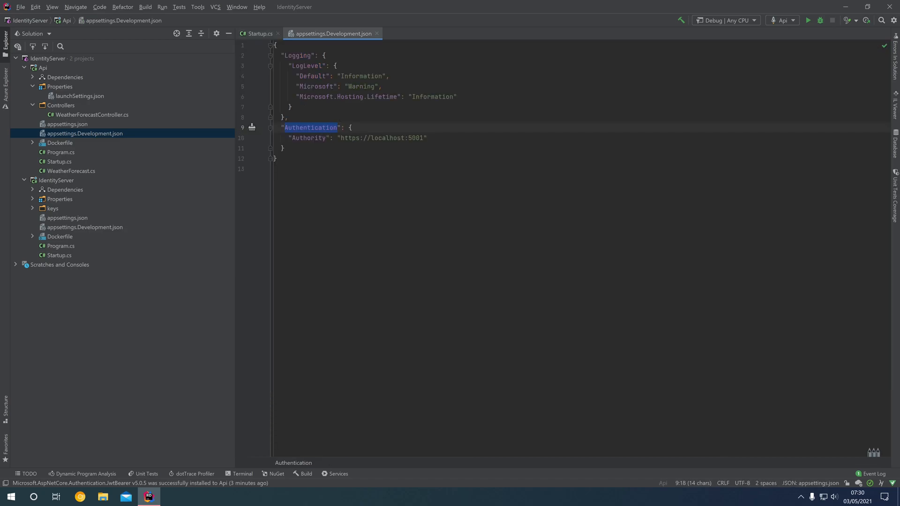
{"action": "left_click", "coordinate": [349, 127]}
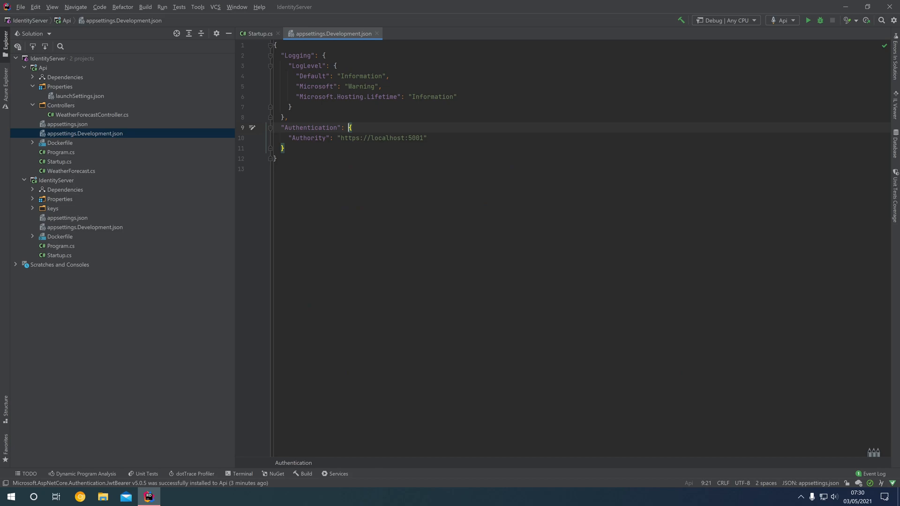
{"action": "double_click", "coordinate": [308, 138]}
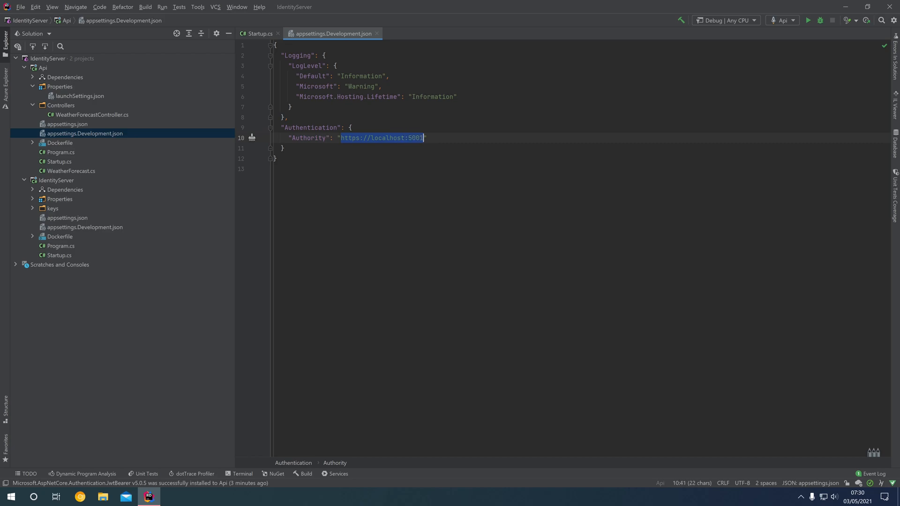
- Confirm the Authority segment of the key matches the settings file, ending back in the code editor
{"action": "left_click", "coordinate": [260, 33]}
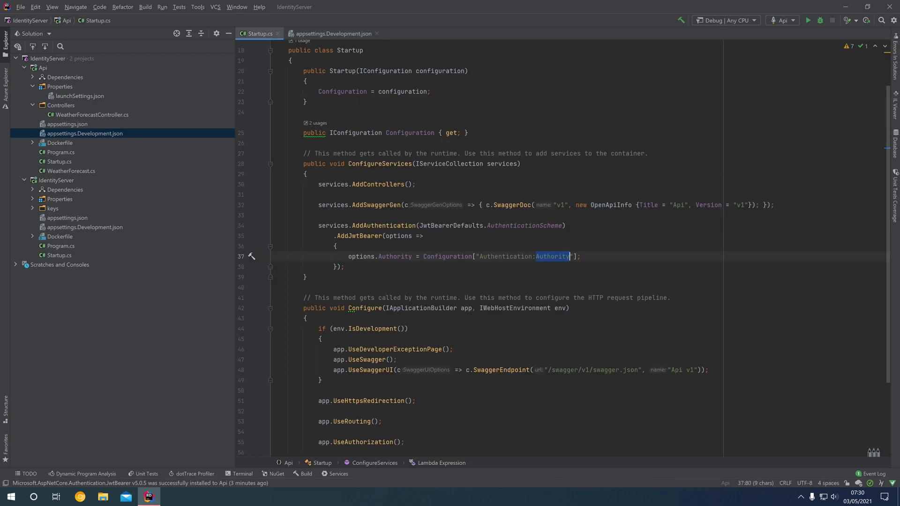
{"action": "double_click", "coordinate": [395, 257]}
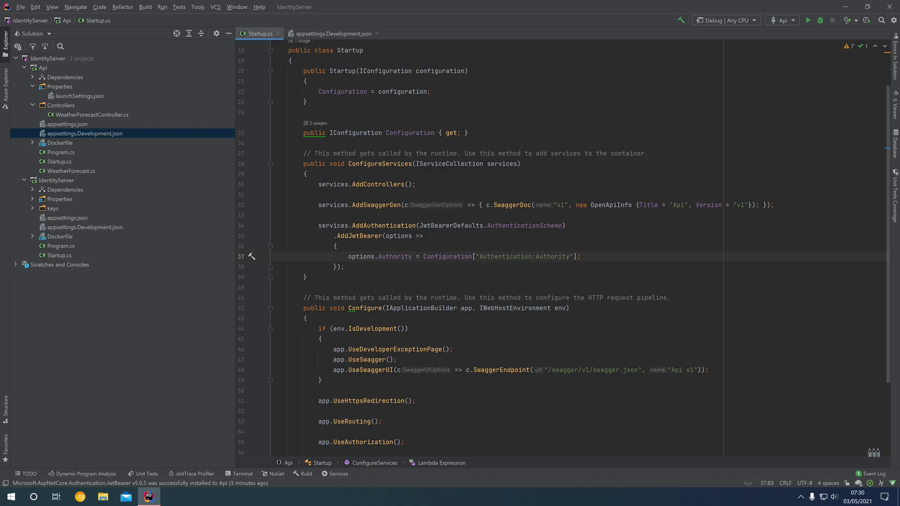
{"action": "left_click", "coordinate": [331, 33]}
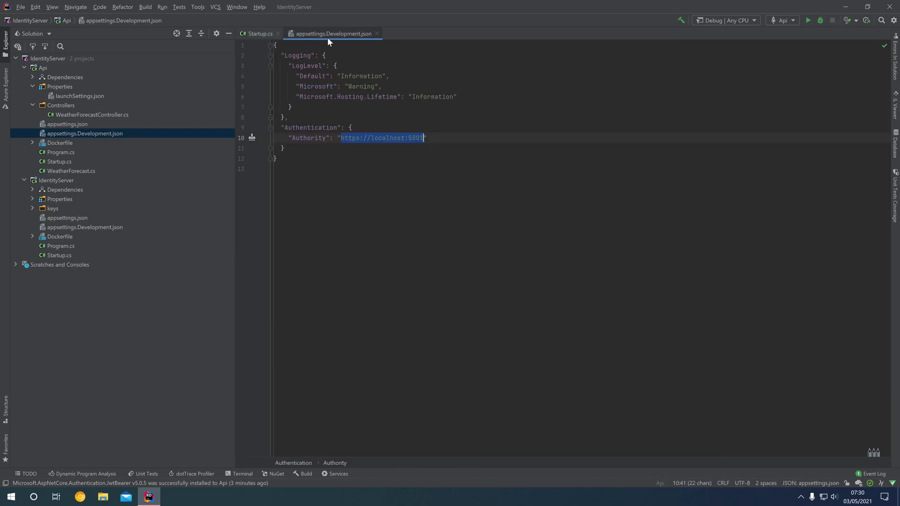
{"action": "left_click", "coordinate": [257, 34]}
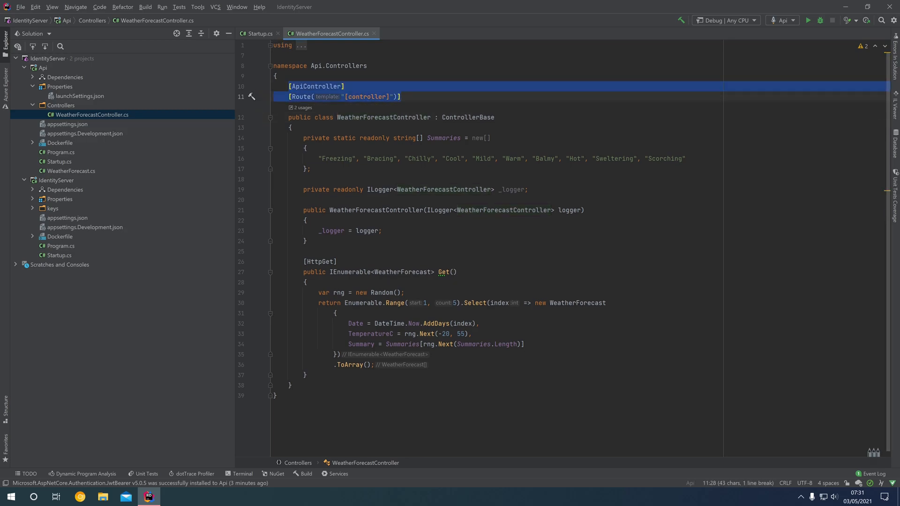
- Try an [Authorize] attribute on the Get action in WeatherForecastController
{"action": "left_click", "coordinate": [321, 262]}
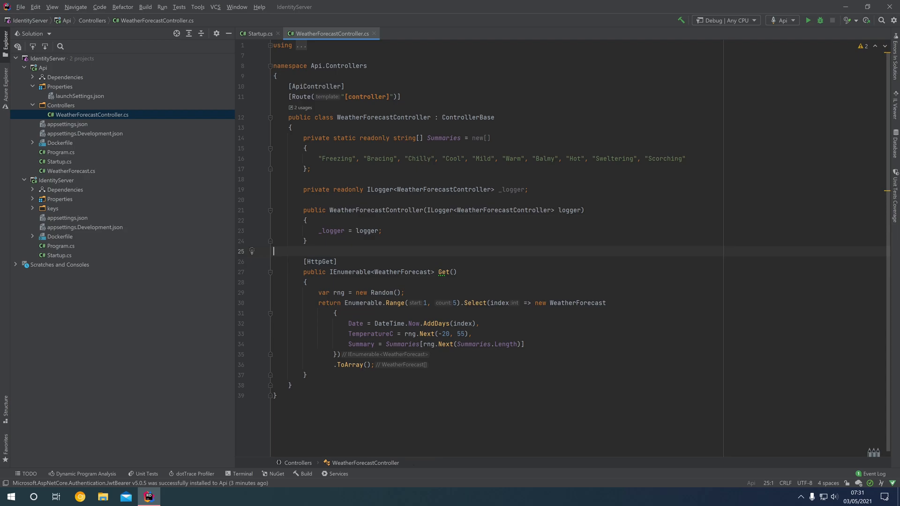
{"action": "type", "text": "[Authorize]"}
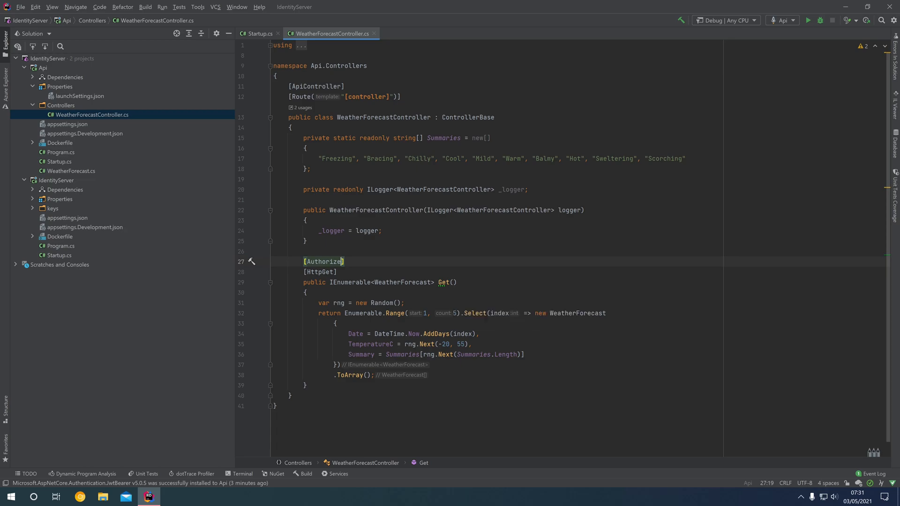
{"action": "left_click", "coordinate": [275, 251]}
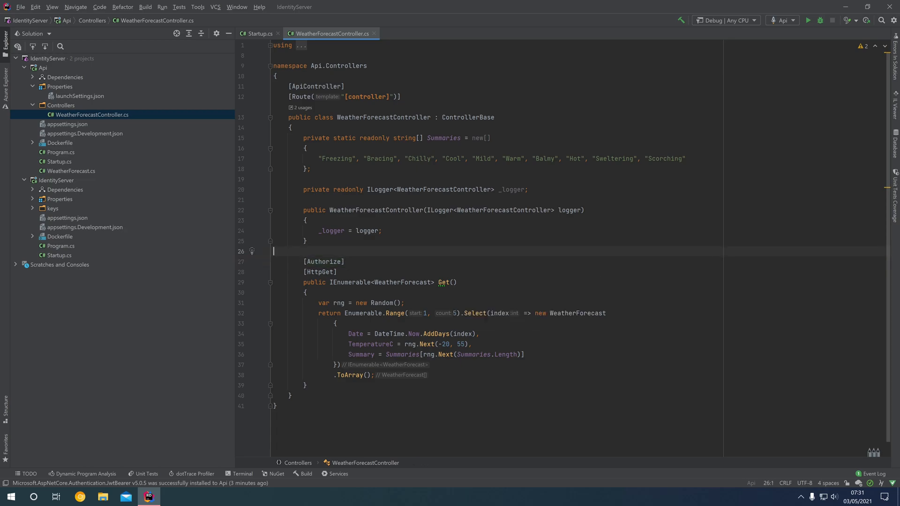
- Place [Authorize] at class level on WeatherForecastController, below [ApiController]
{"action": "left_click", "coordinate": [323, 262]}
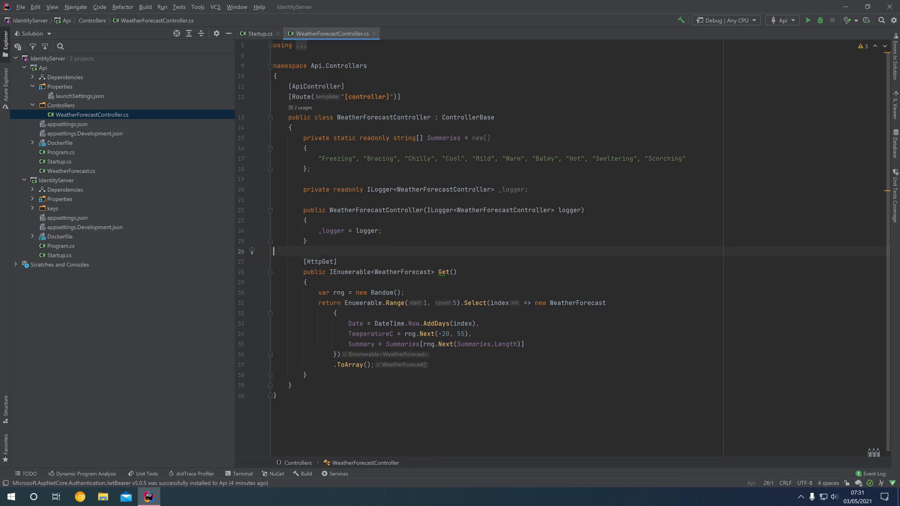
{"action": "type", "text": "[Authorize]"}
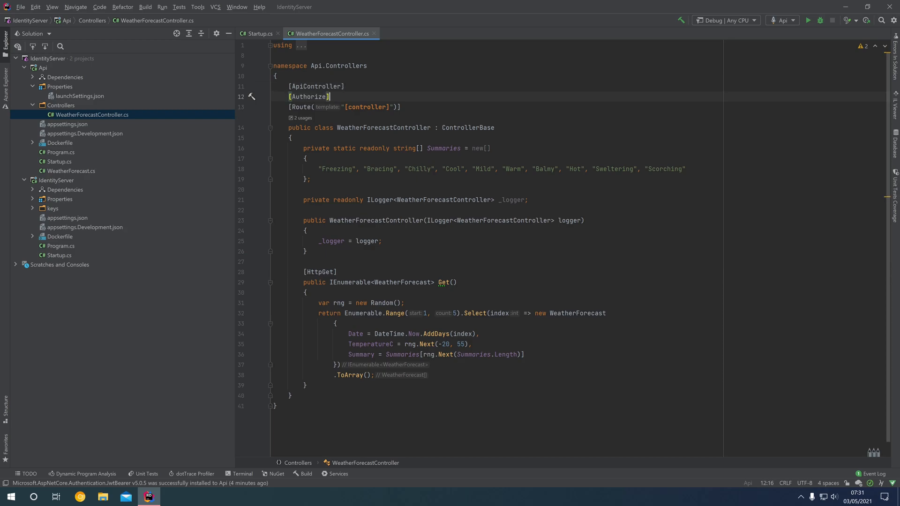
{"action": "double_click", "coordinate": [309, 97]}
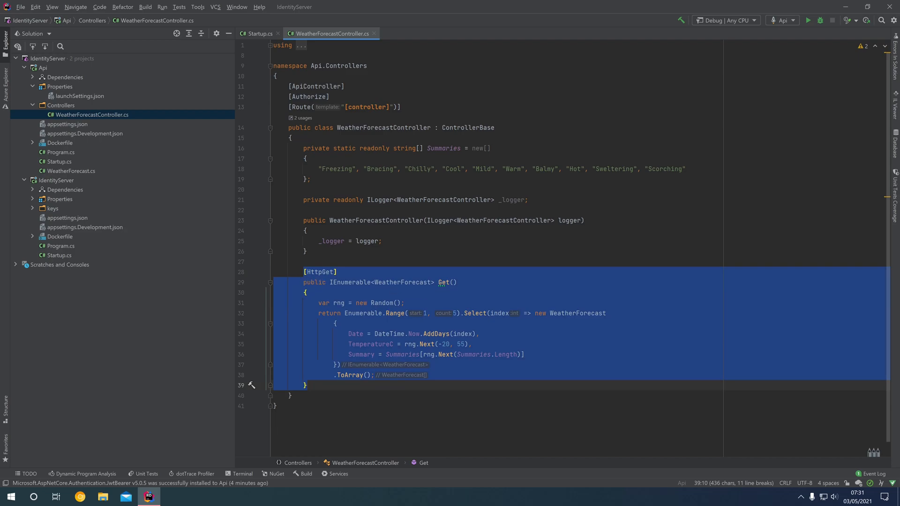
- Add app.UseAuthentication() before app.UseAuthorization() in Startup.Configure and run the Api project
{"action": "left_click", "coordinate": [257, 34]}
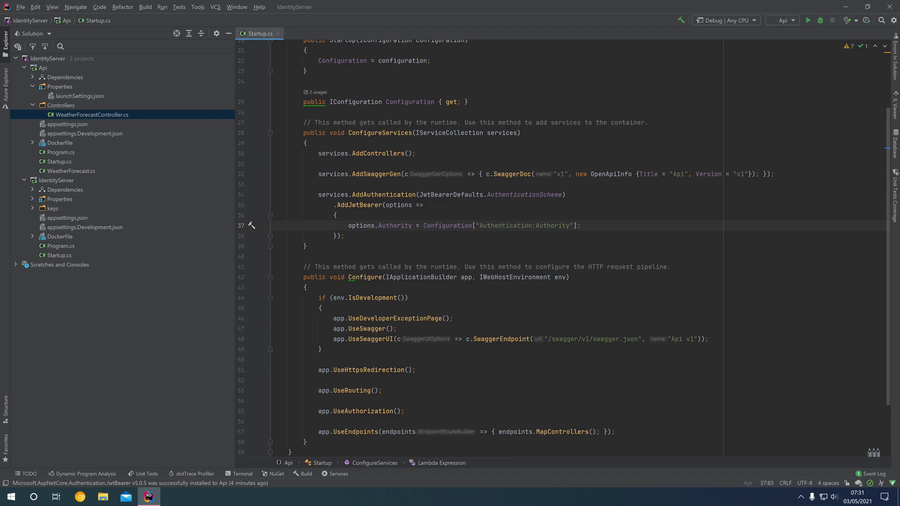
{"action": "scroll", "scroll_direction": "down", "scroll_amount": 3}
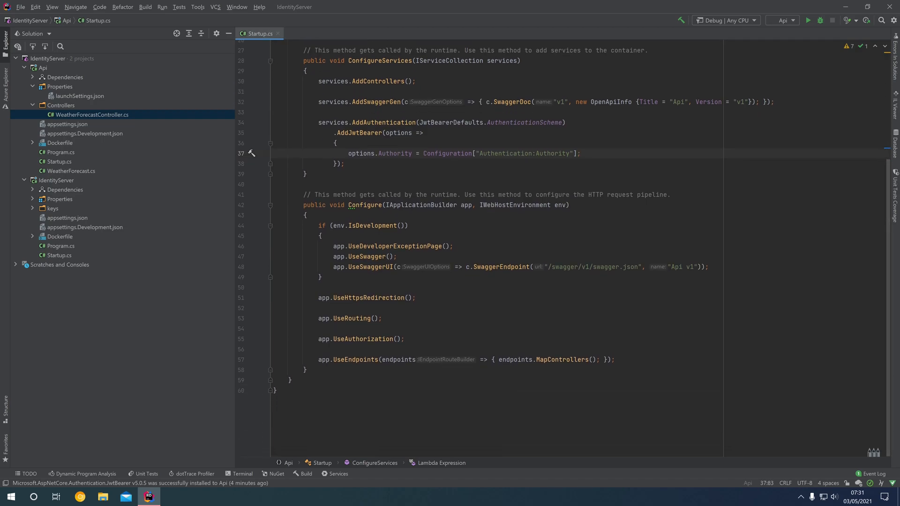
{"action": "left_click", "coordinate": [274, 328]}
{"action": "type", "text": "app.UseAuthentication();"}
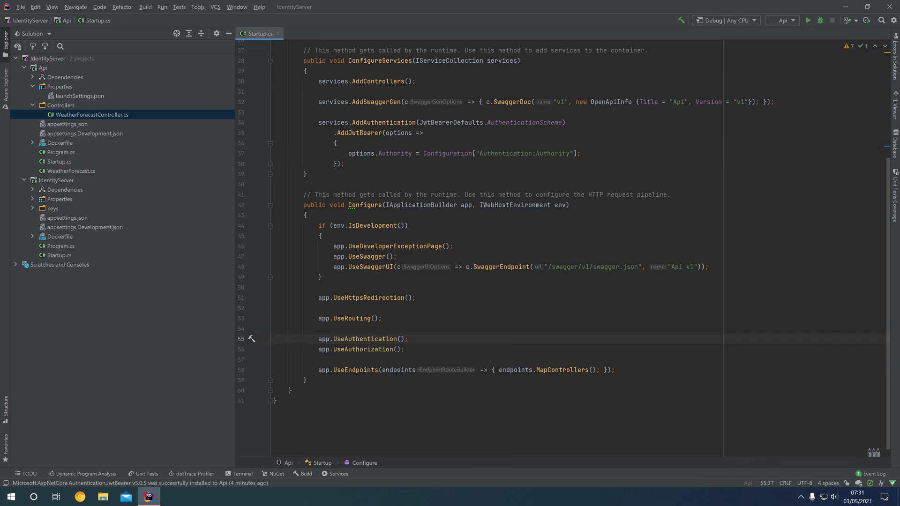
{"action": "scroll", "scroll_direction": "up", "scroll_amount": 3}
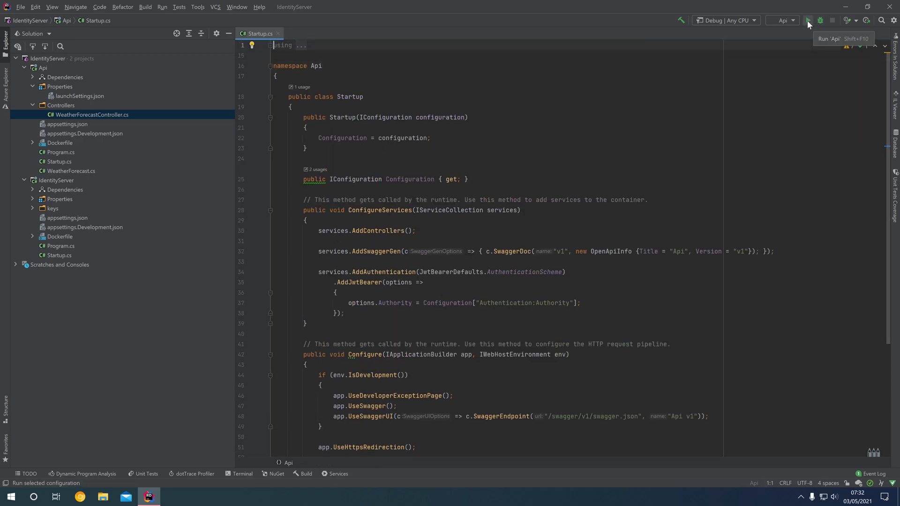
{"action": "left_click", "coordinate": [807, 19]}
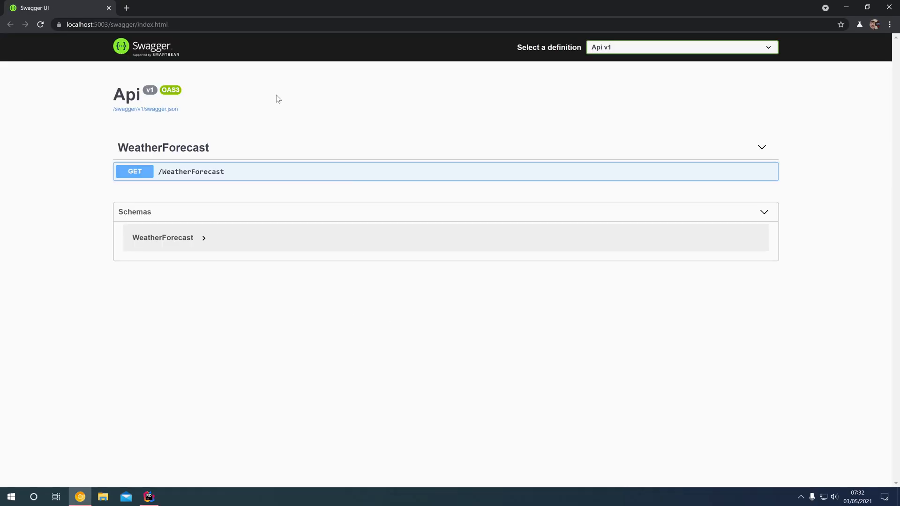
{"action": "mouse_move", "coordinate": [246, 106]}
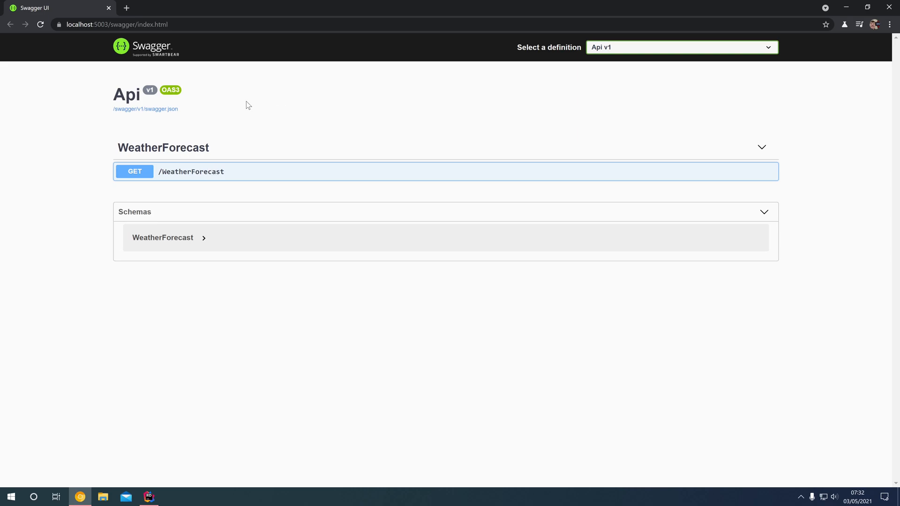
{"action": "mouse_move", "coordinate": [237, 117]}
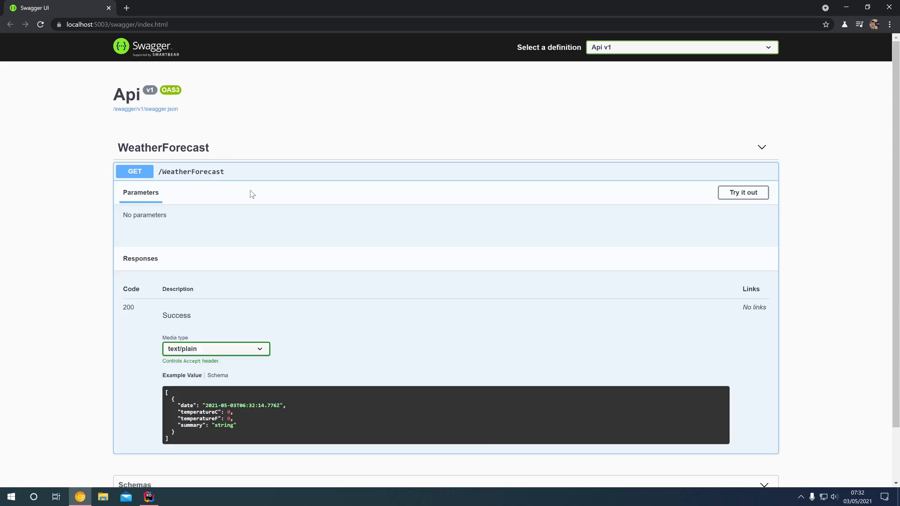
- Execute GET /WeatherForecast in Swagger UI and receive a 401 response
{"action": "left_click", "coordinate": [742, 192]}
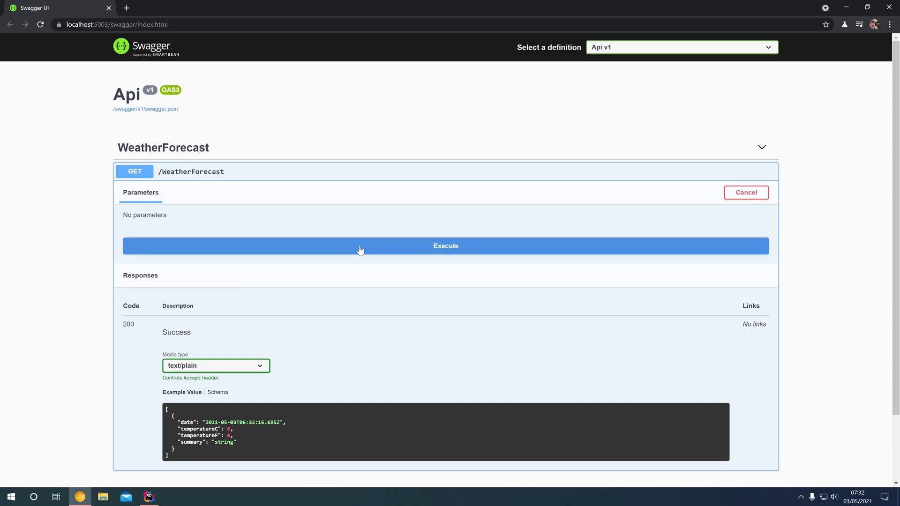
{"action": "left_click", "coordinate": [446, 245]}
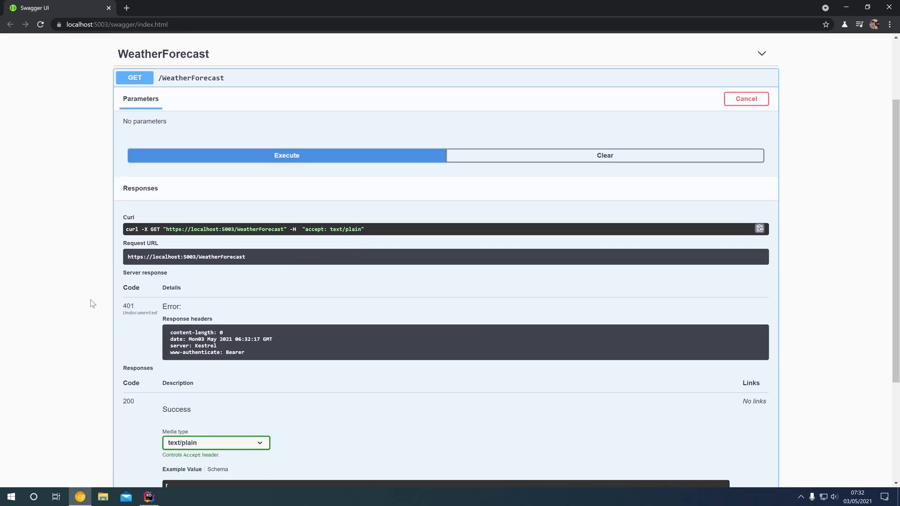
{"action": "double_click", "coordinate": [128, 306]}
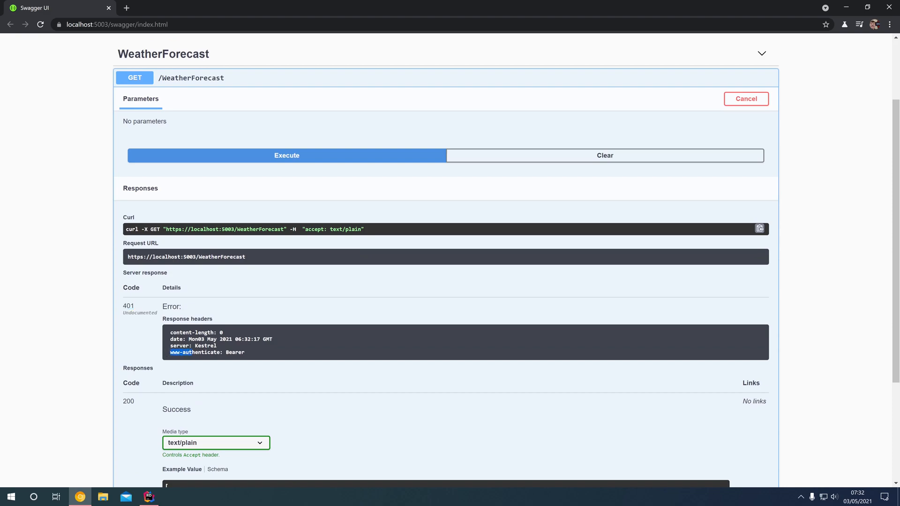
- Inspect the Bearer www-authenticate response header, then return to Rider
{"action": "double_click", "coordinate": [235, 353]}
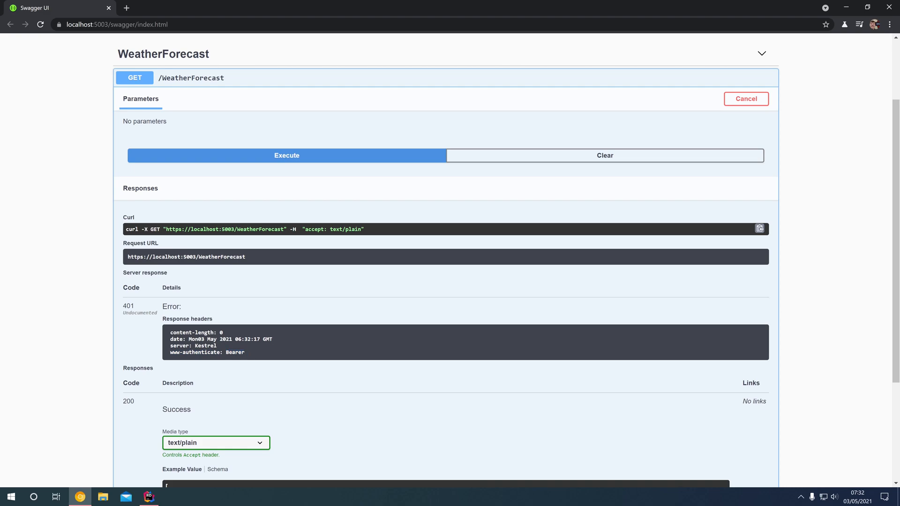
{"action": "mouse_move", "coordinate": [229, 273]}
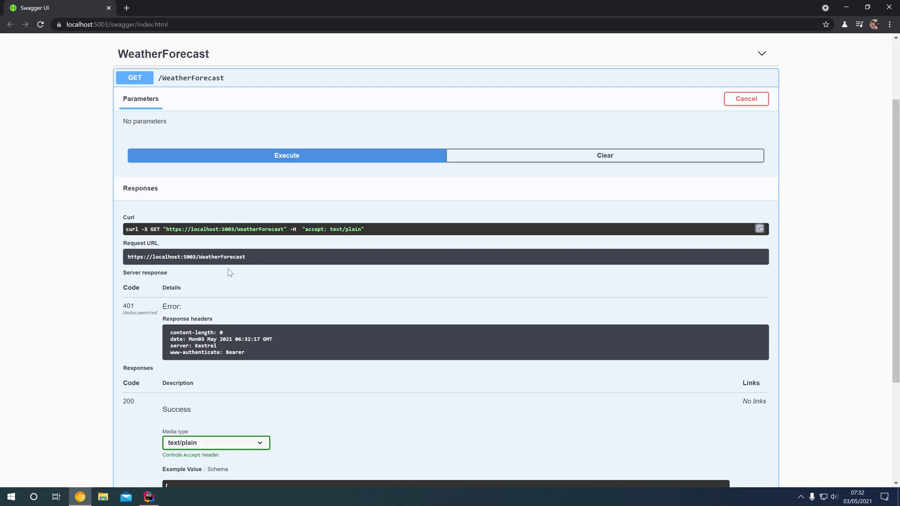
{"action": "scroll", "scroll_direction": "down", "scroll_amount": 3}
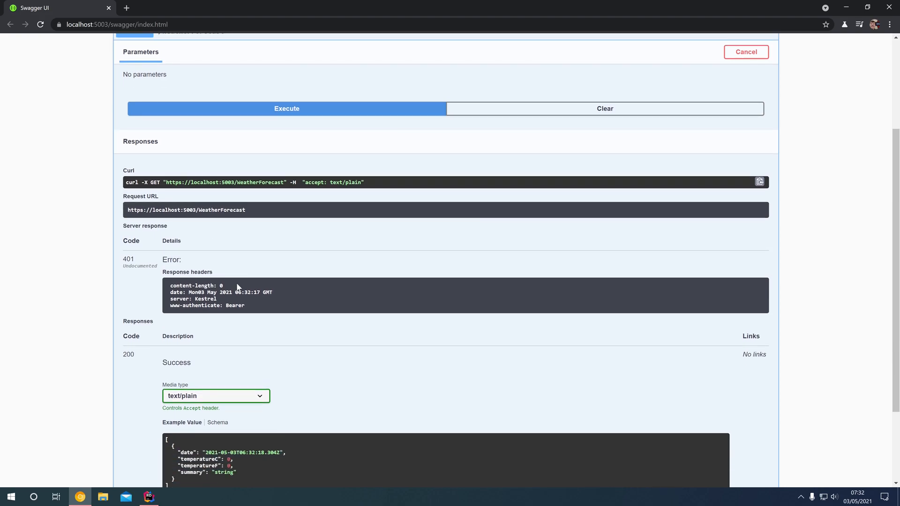
{"action": "left_click", "coordinate": [149, 497]}
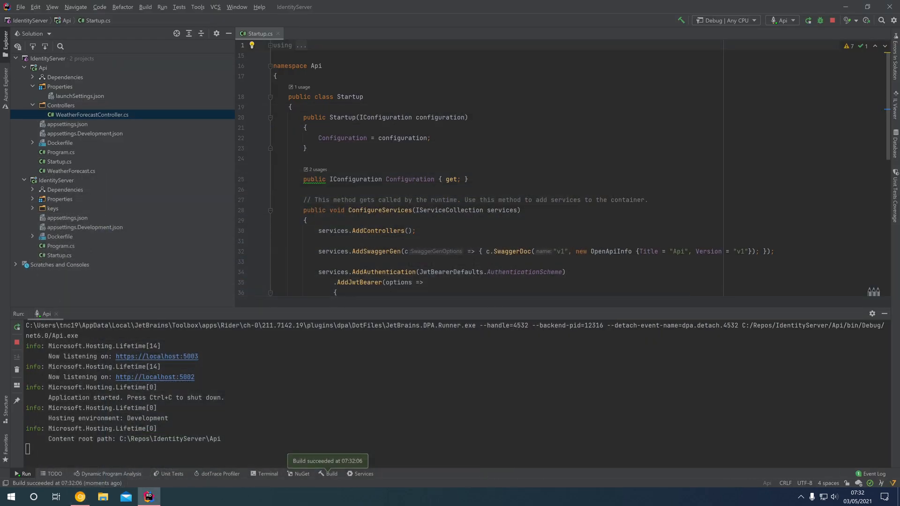
{"action": "scroll", "scroll_direction": "down", "scroll_amount": 3}
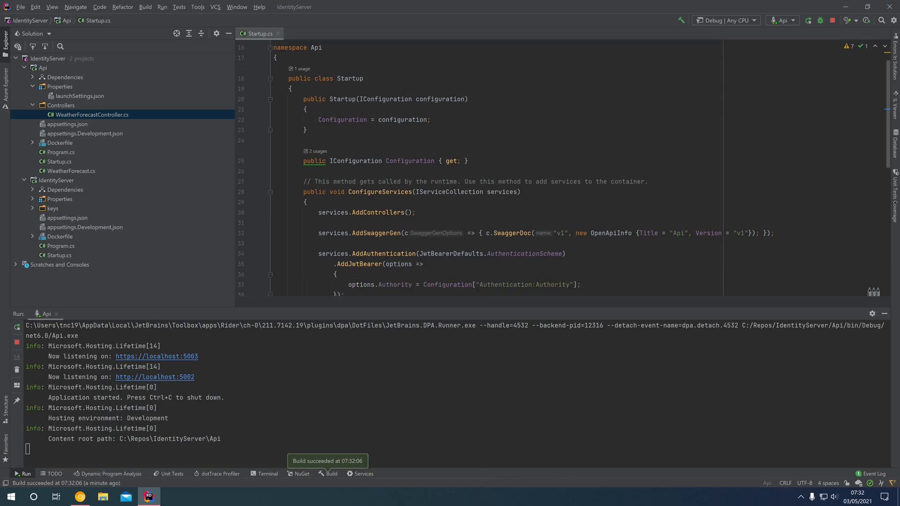
{"action": "scroll", "scroll_direction": "down", "scroll_amount": 3}
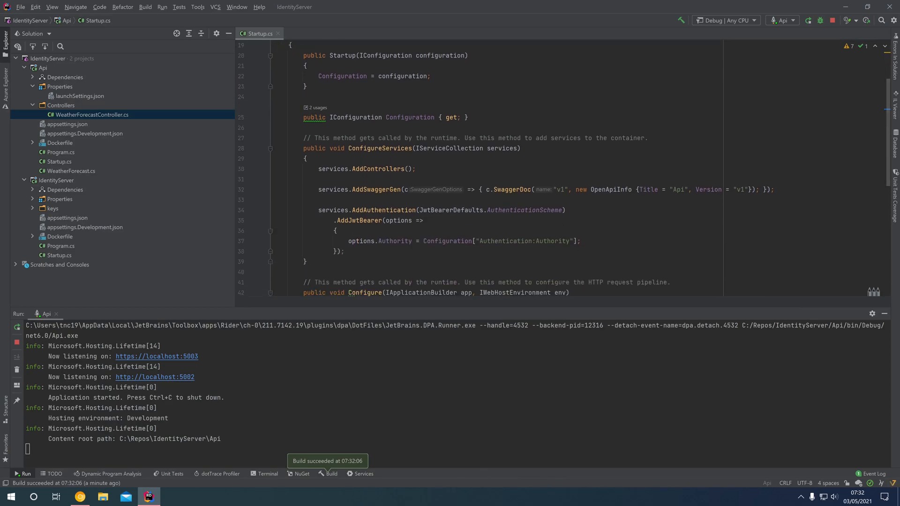